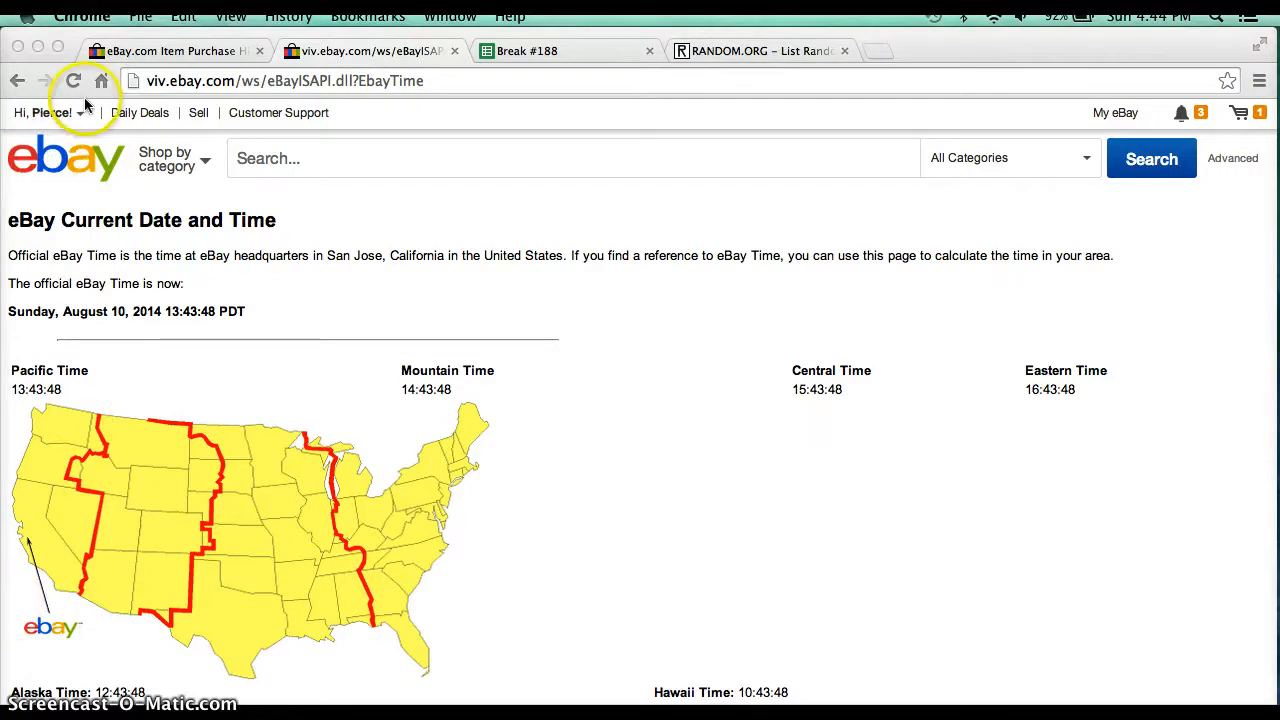
# Step: Reload the eBay official time page to show the current Pacific time
pyautogui.click(73, 80)
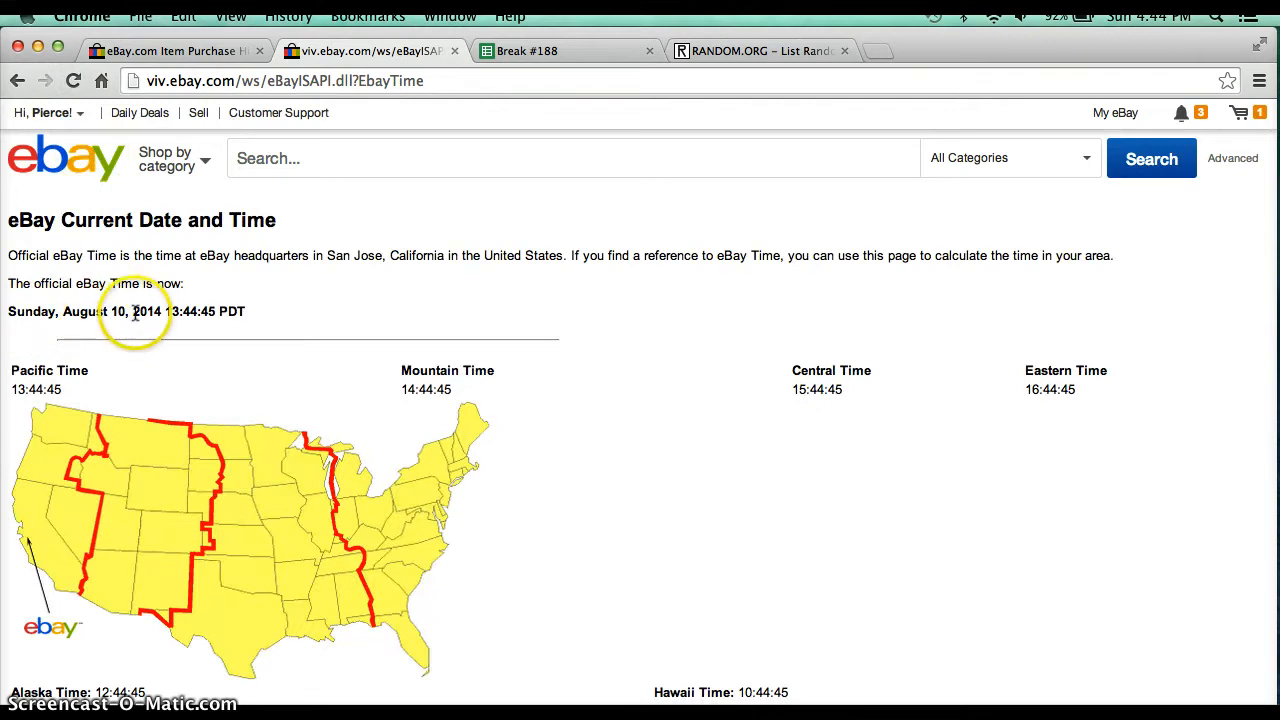
pyautogui.moveTo(1158, 388)
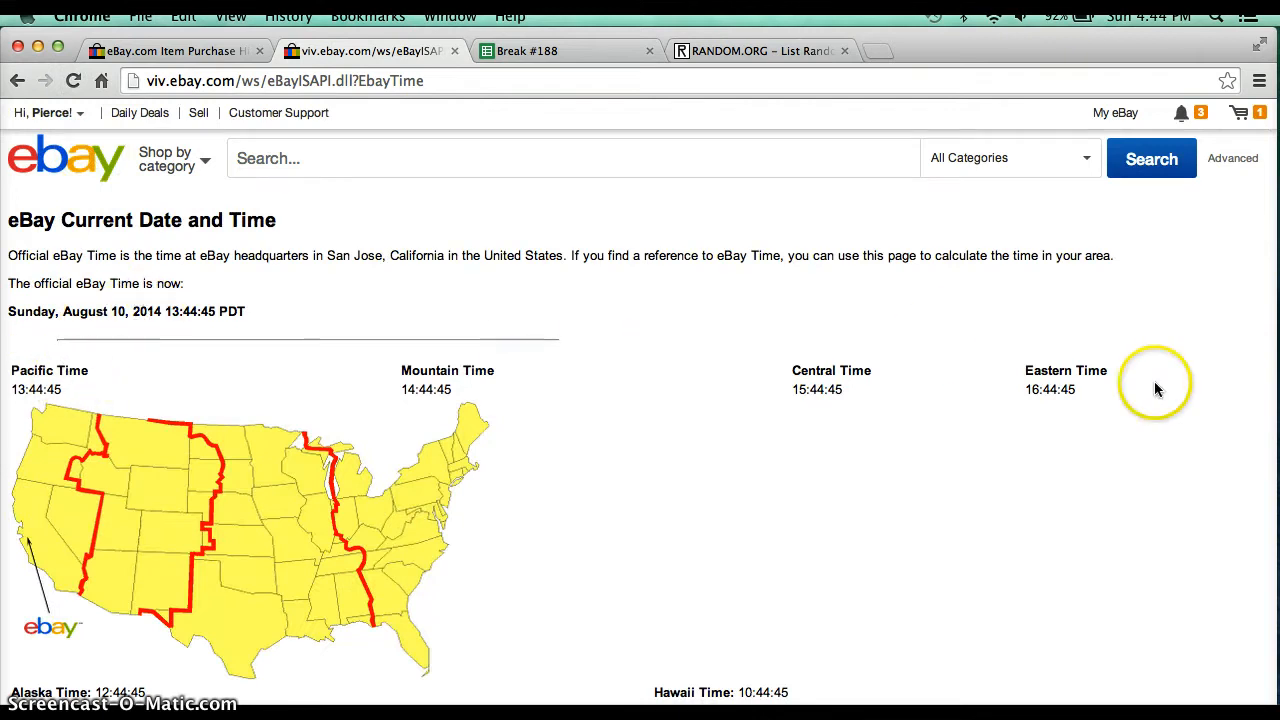
pyautogui.moveTo(1060, 405)
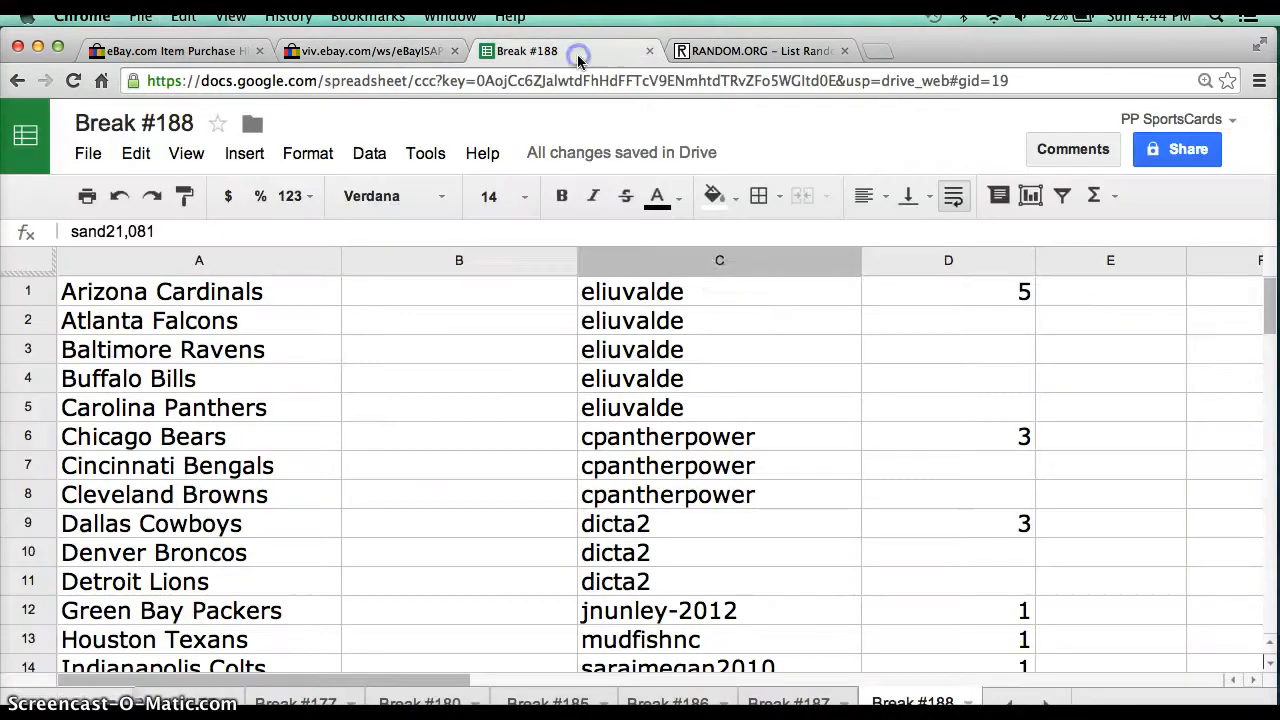
# Step: Open the Break #188 sheet and check buyers for Texans, Colts and Vikings
pyautogui.click(720, 291)
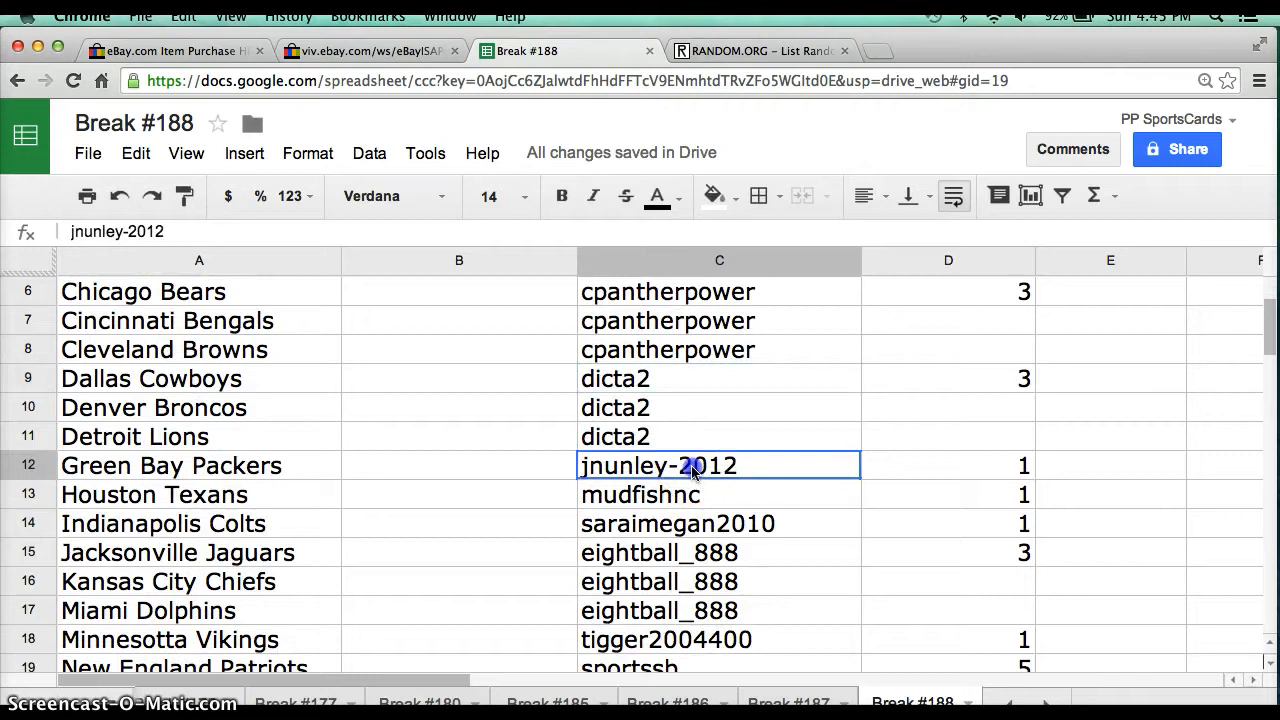
pyautogui.click(720, 494)
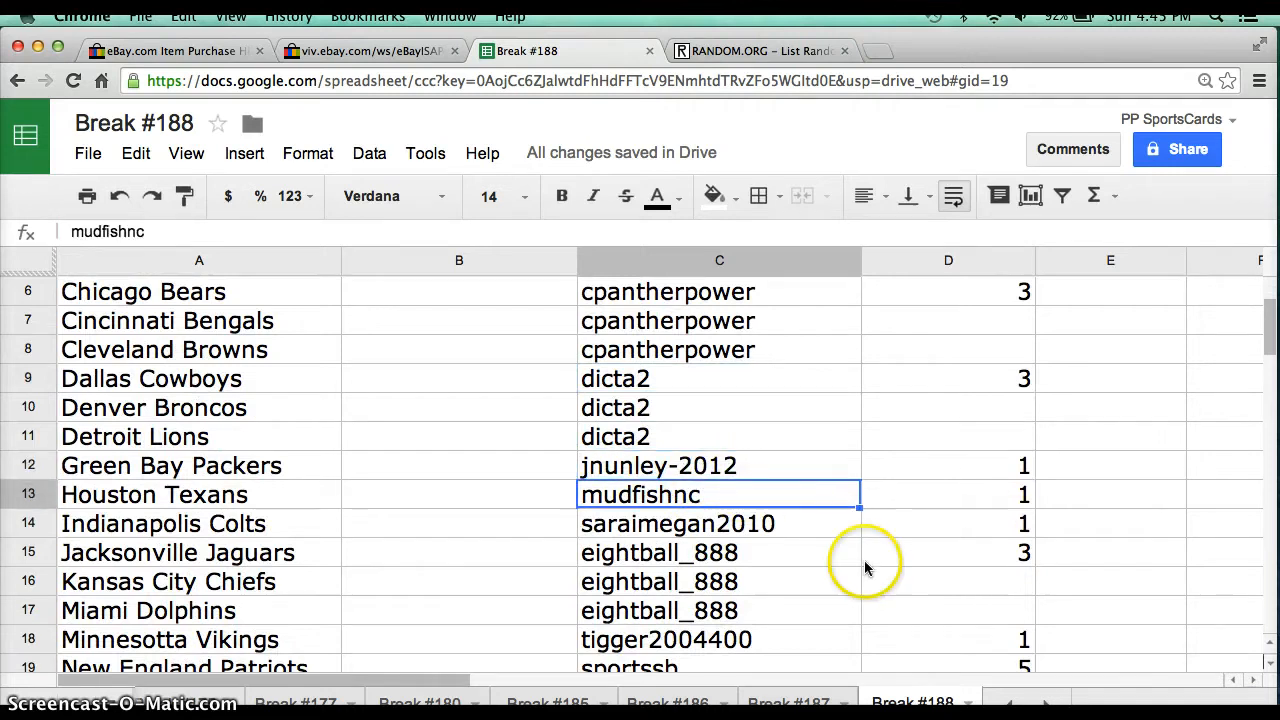
pyautogui.click(720, 523)
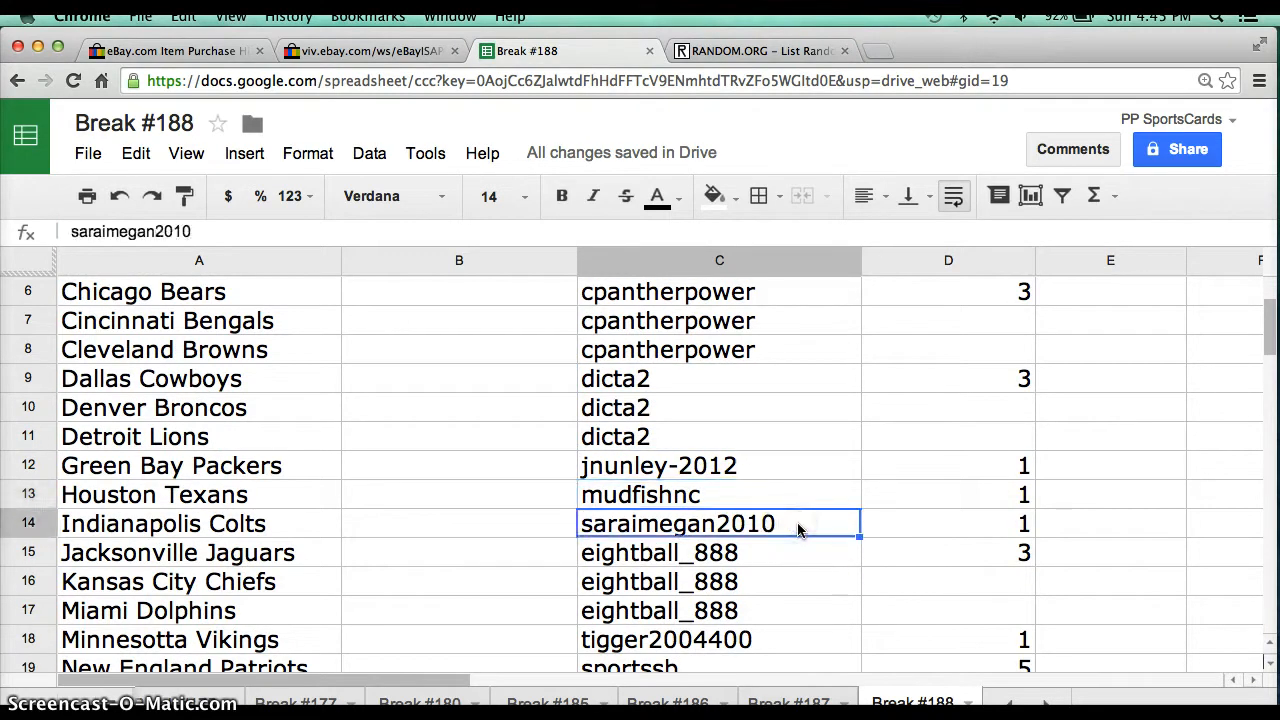
pyautogui.moveTo(838, 577)
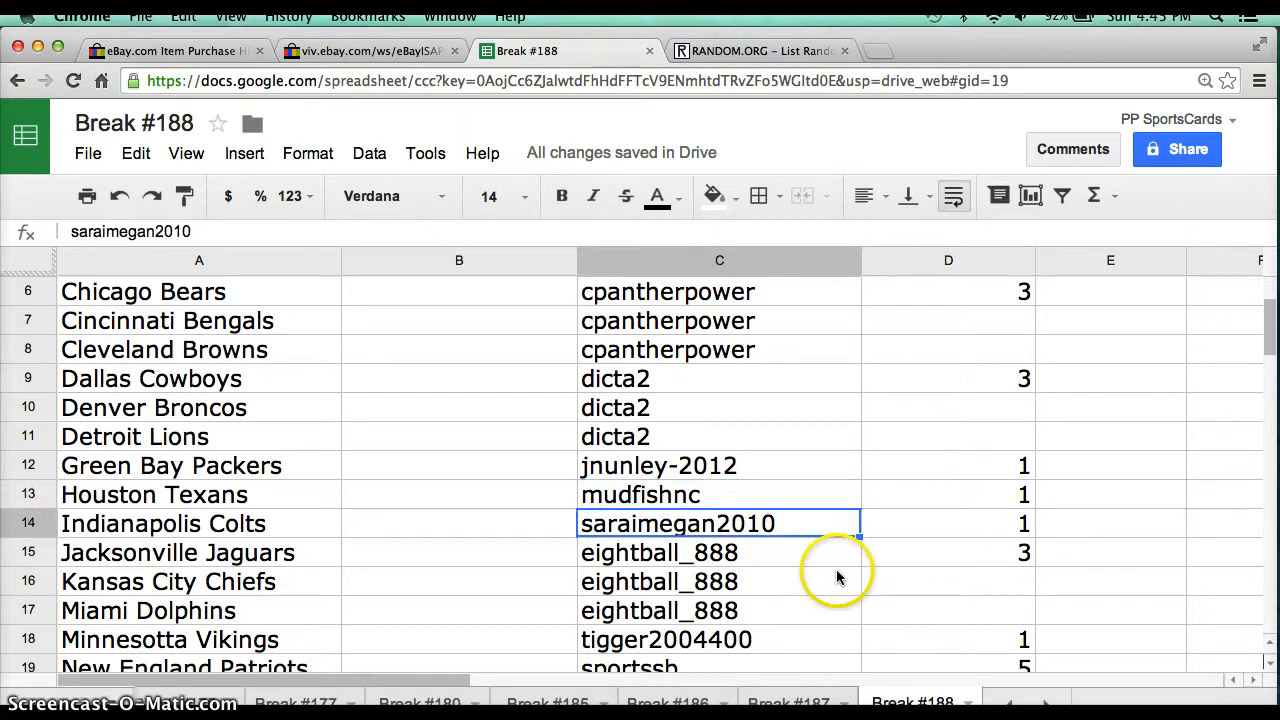
pyautogui.click(719, 552)
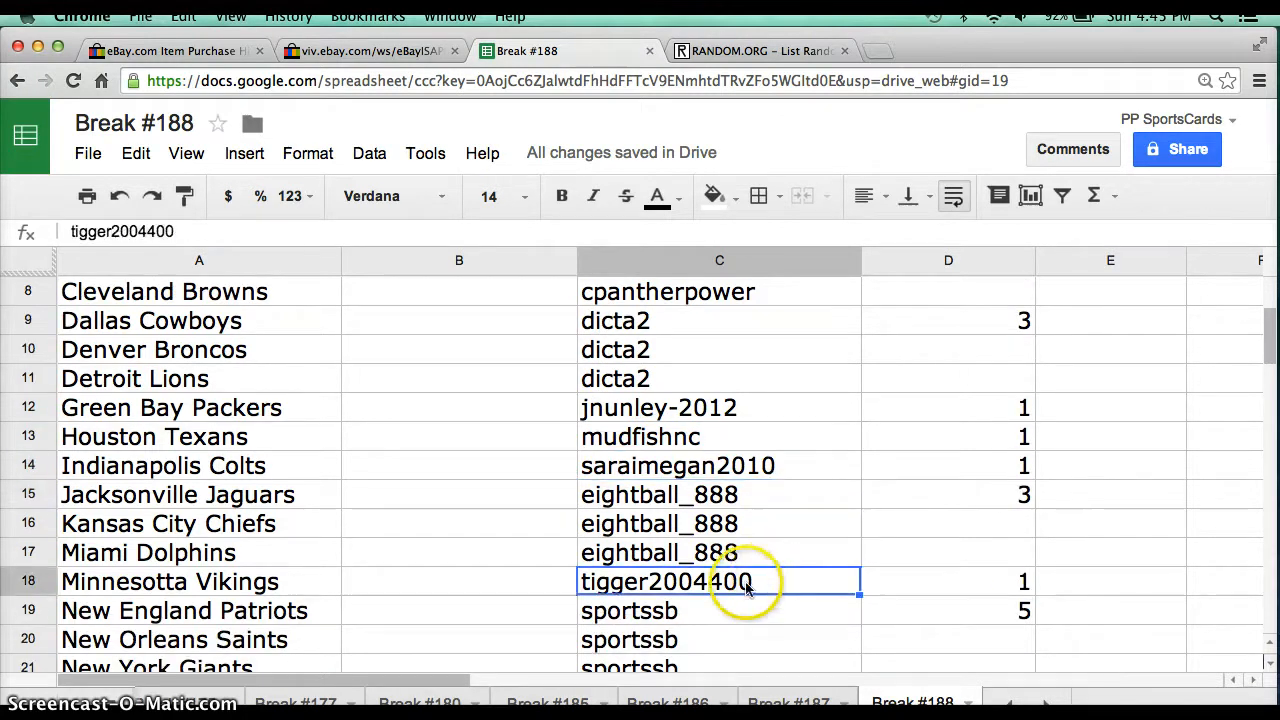
pyautogui.scroll(-3)
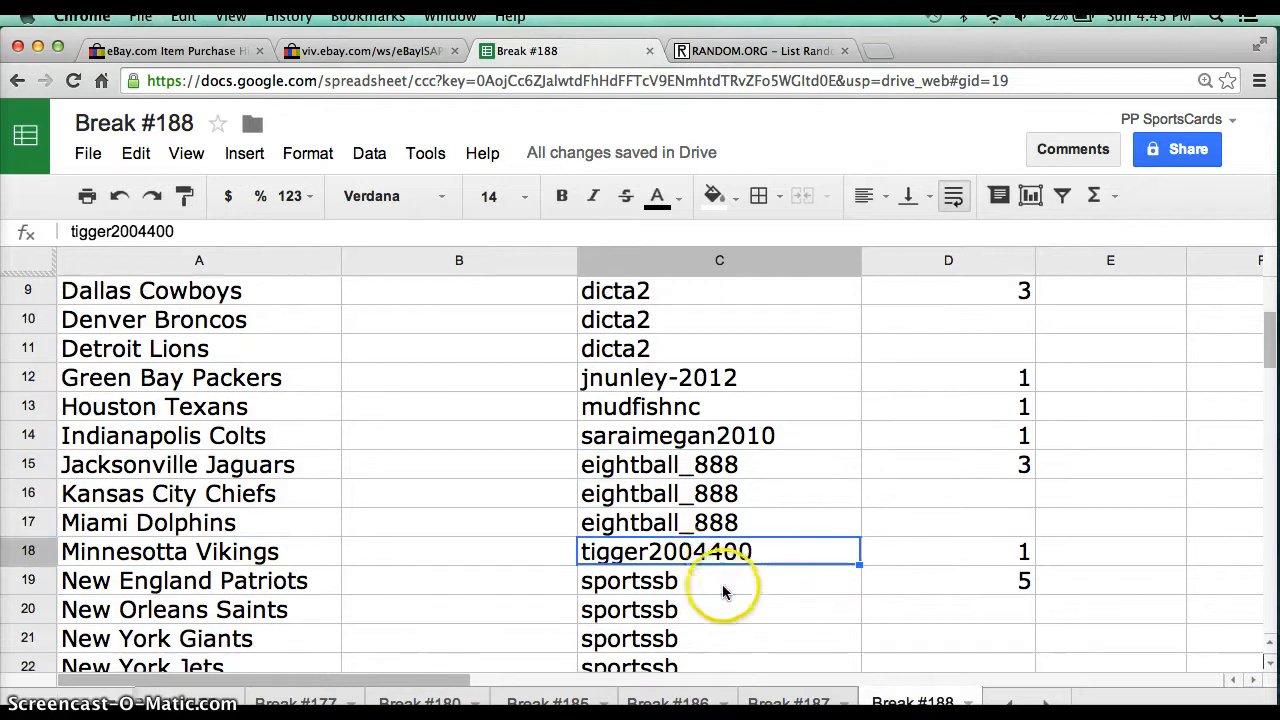
# Step: Check the Patriots buyer, scroll through the remaining teams, then go to the list randomizer
pyautogui.click(720, 581)
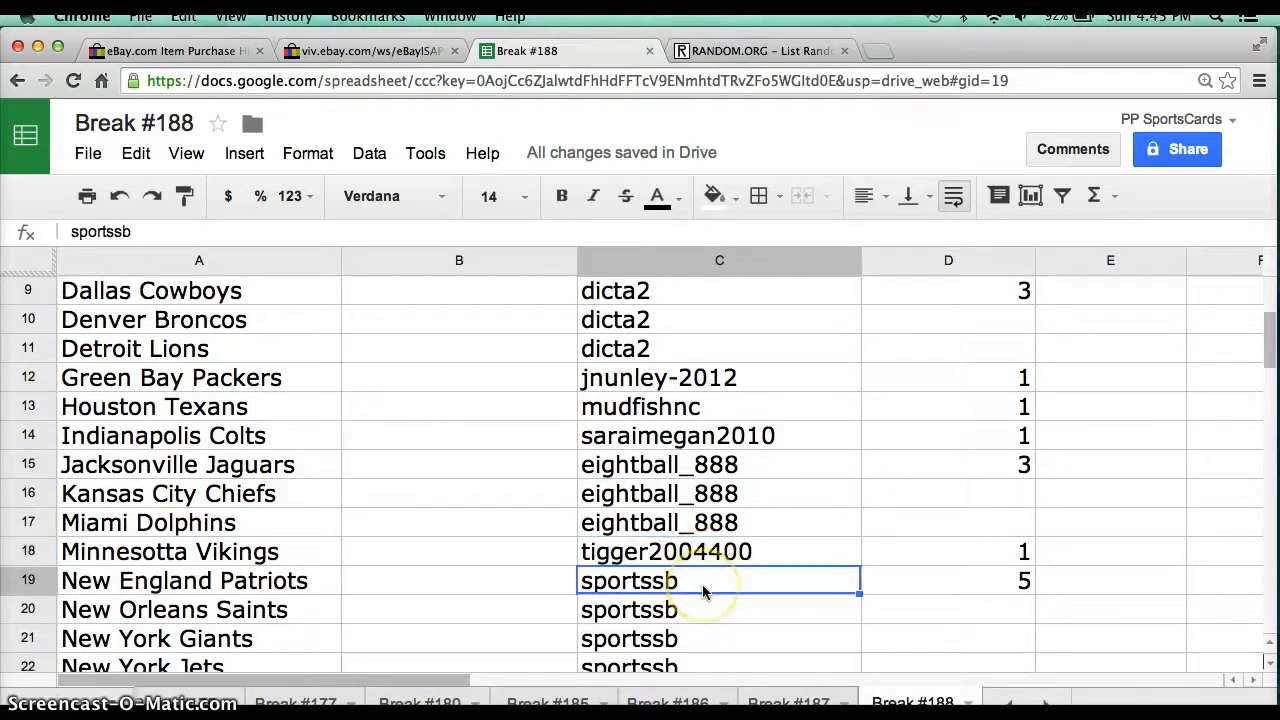
pyautogui.scroll(-3)
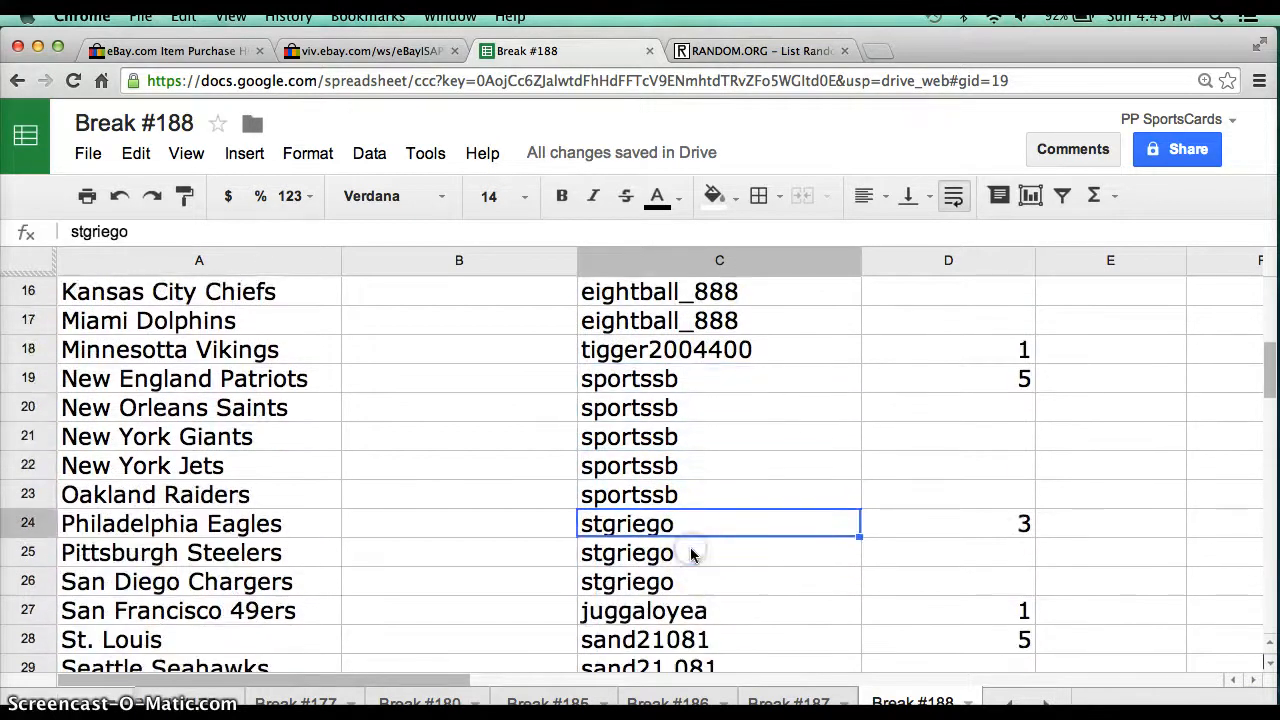
pyautogui.scroll(-3)
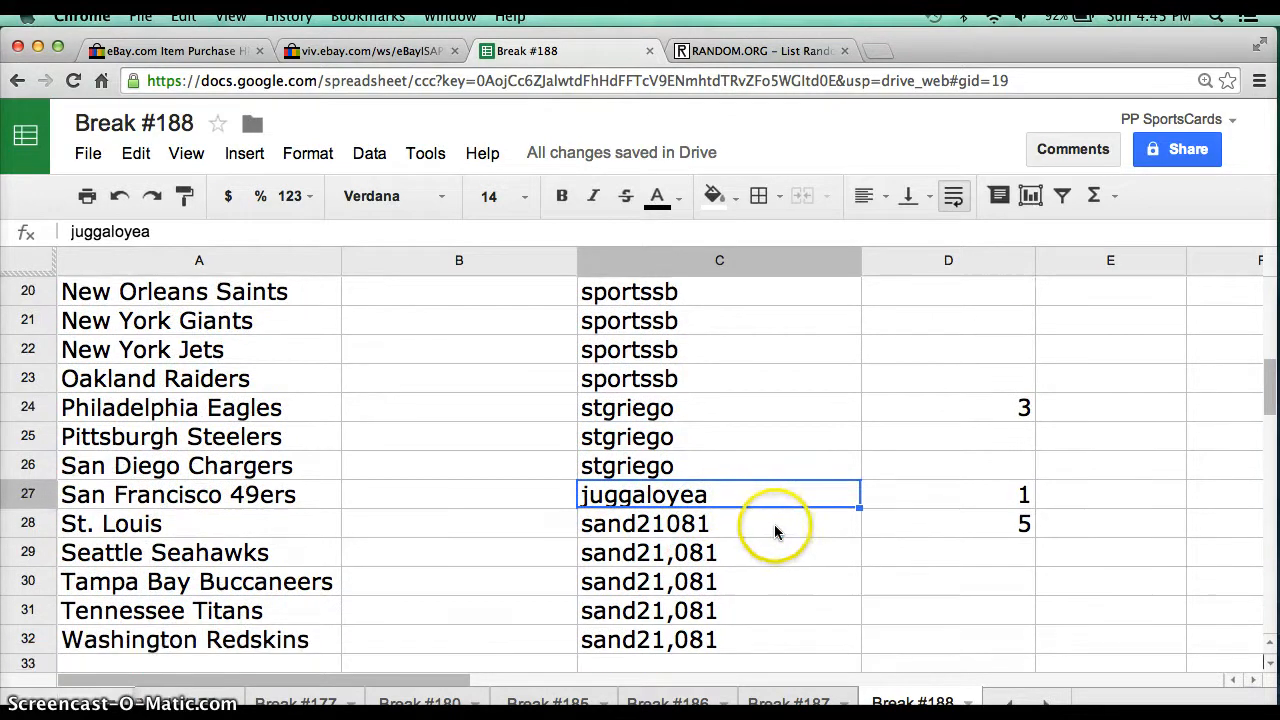
pyautogui.scroll(-3)
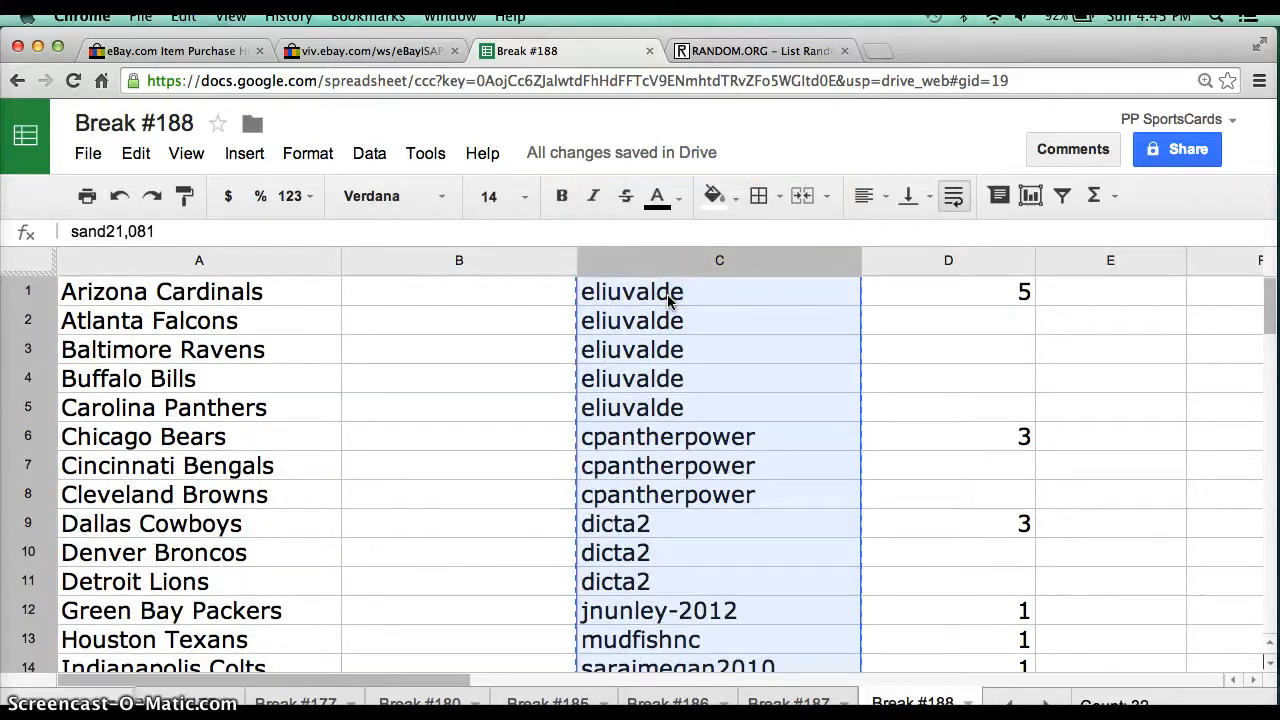
pyautogui.click(755, 51)
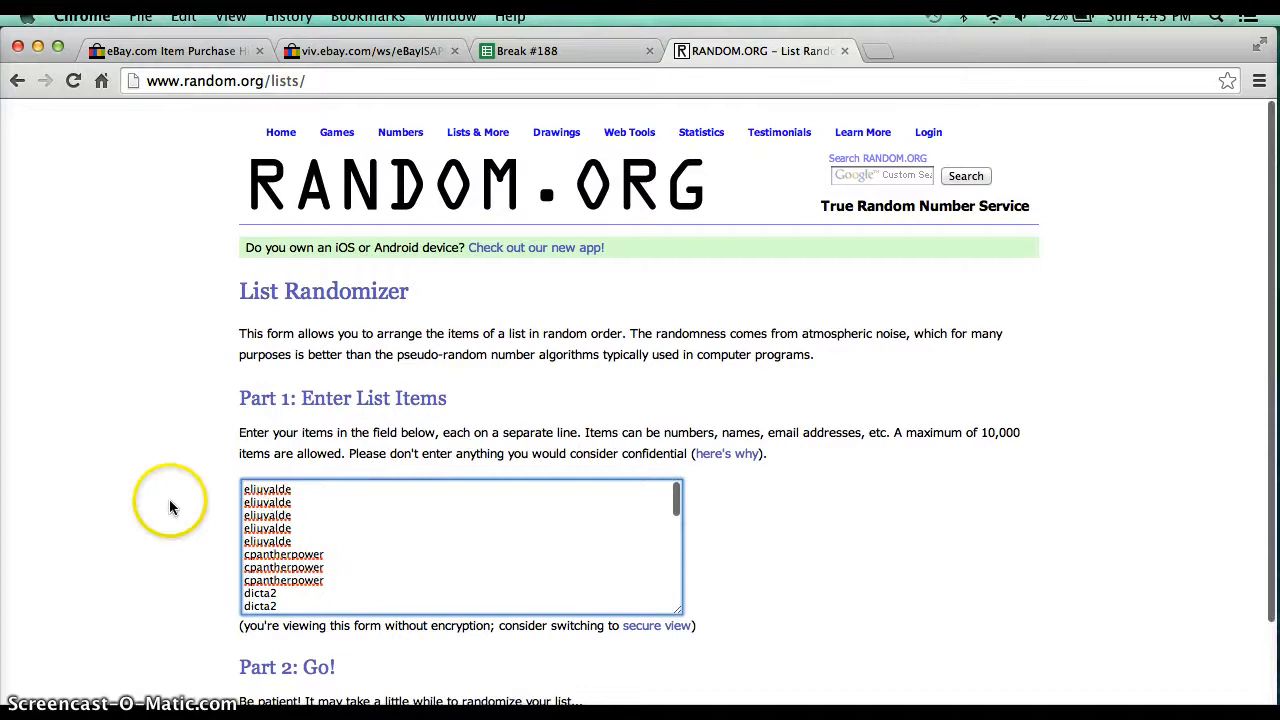
# Step: Shuffle the 32 pasted buyer names several times and scroll to the randomized result
pyautogui.click(277, 603)
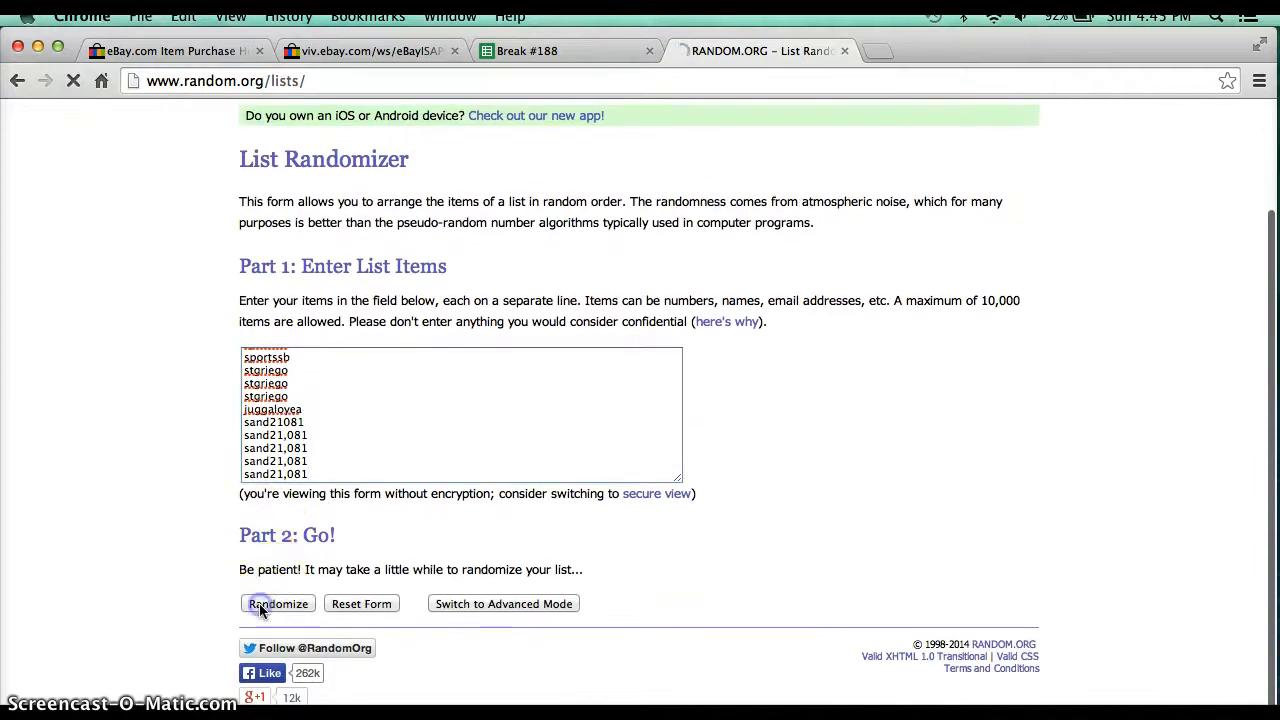
pyautogui.click(277, 603)
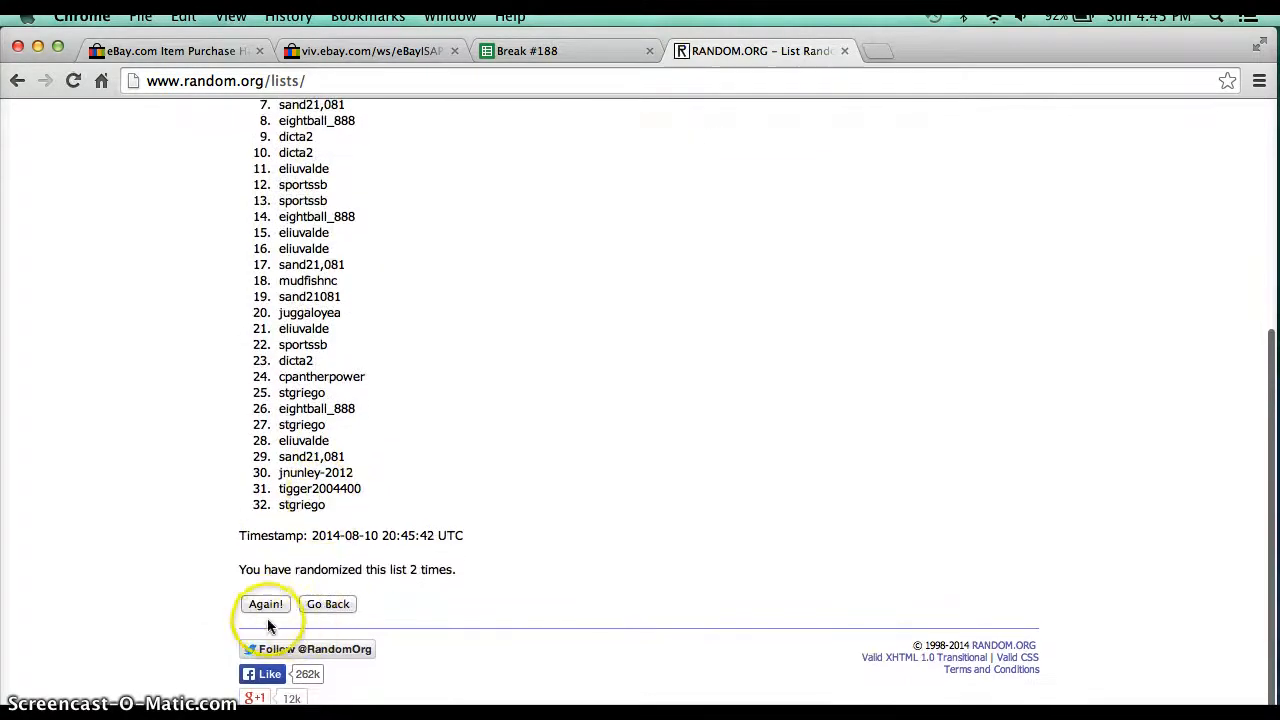
pyautogui.click(265, 604)
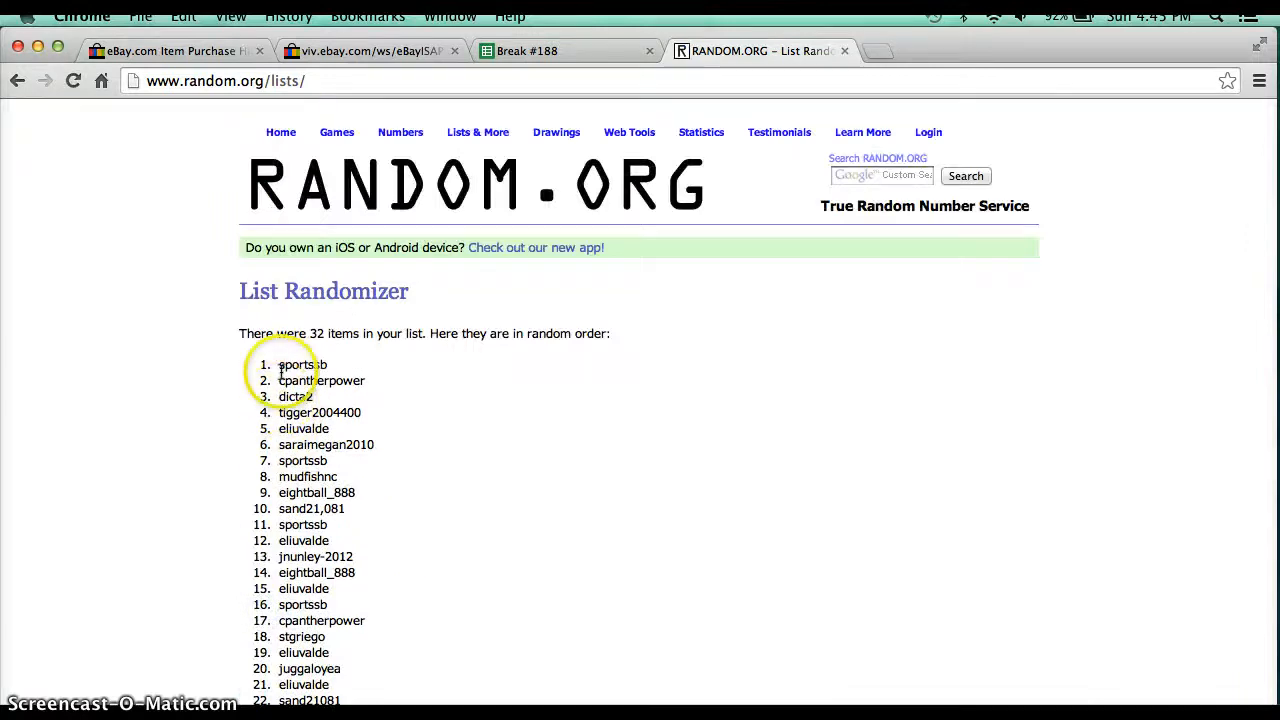
pyautogui.scroll(-3)
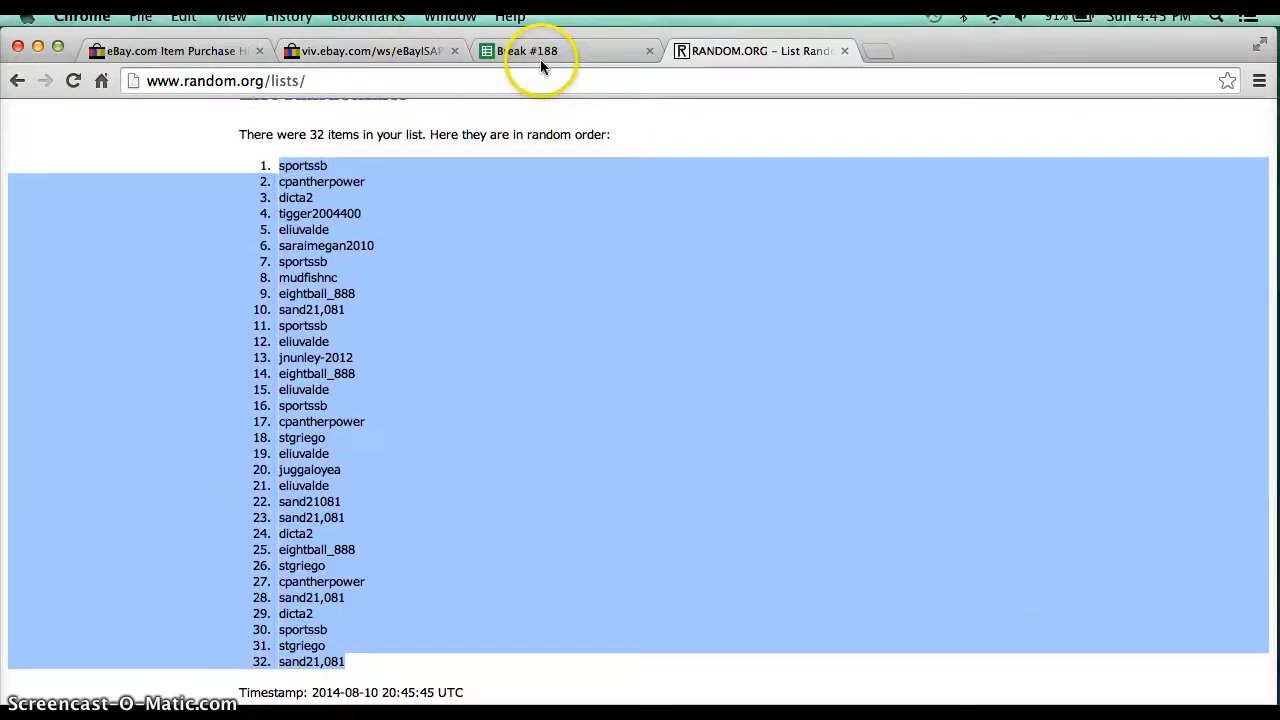
pyautogui.click(530, 51)
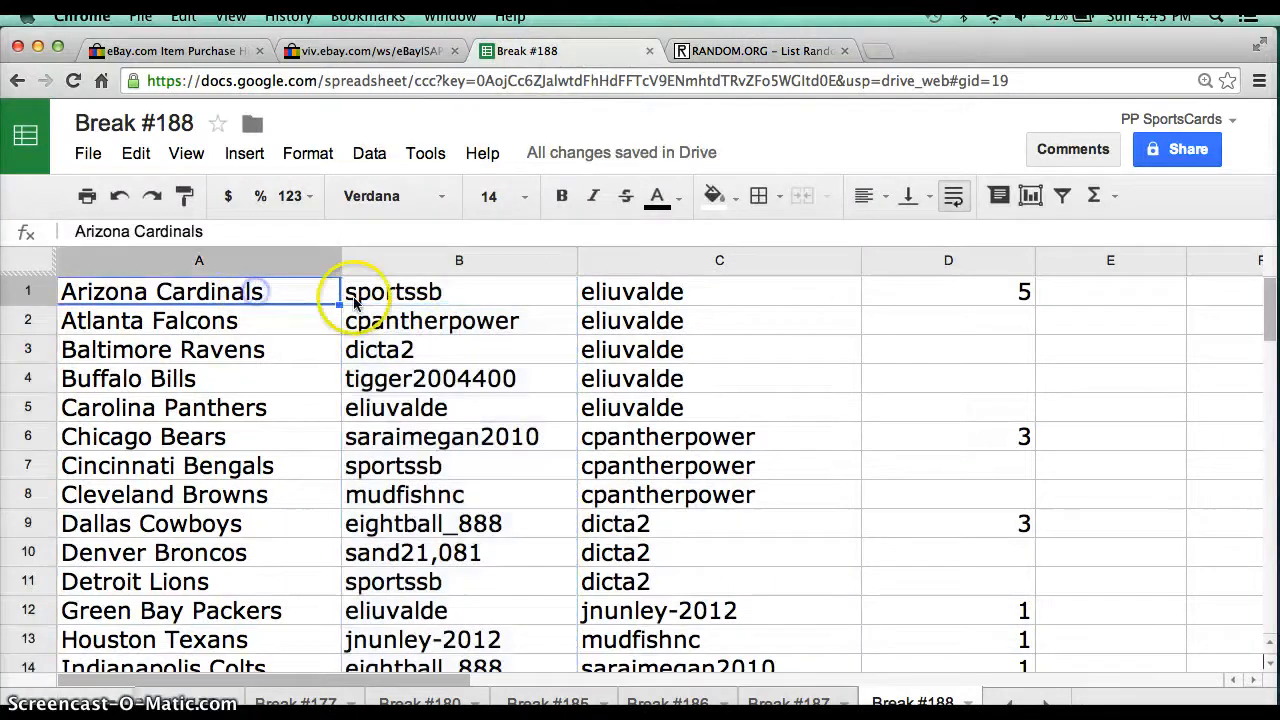
pyautogui.click(459, 291)
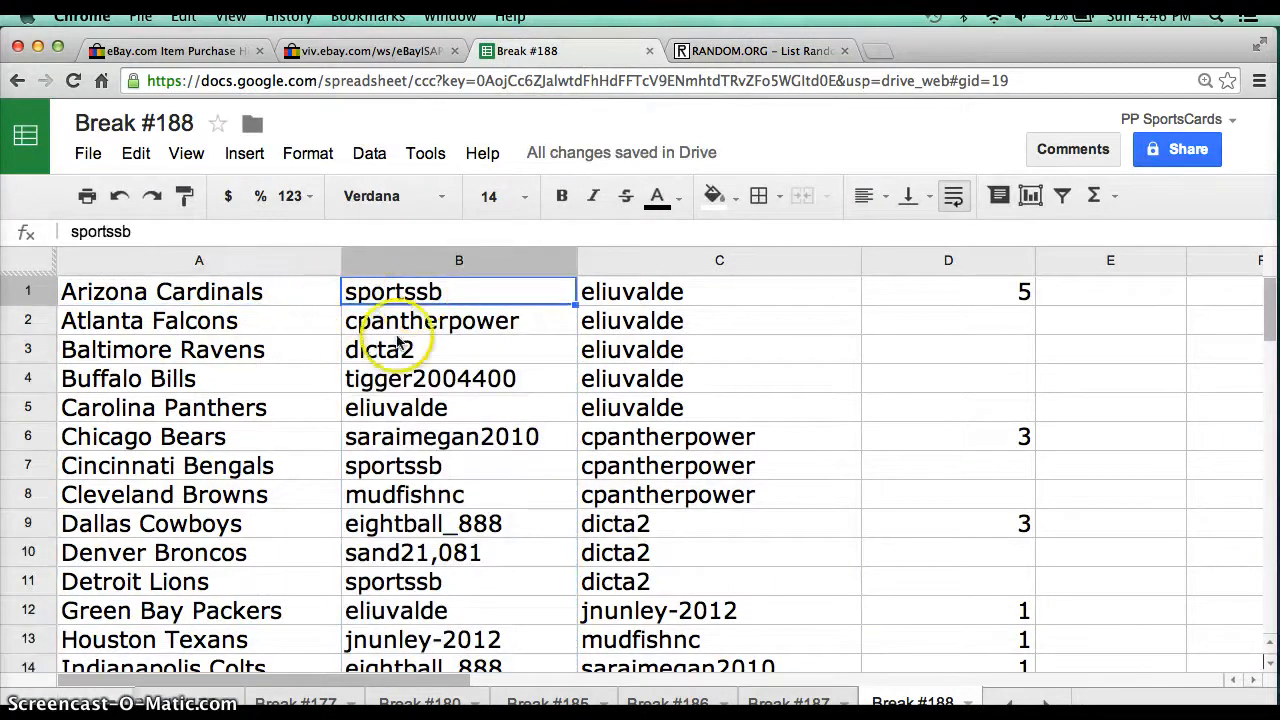
pyautogui.click(459, 320)
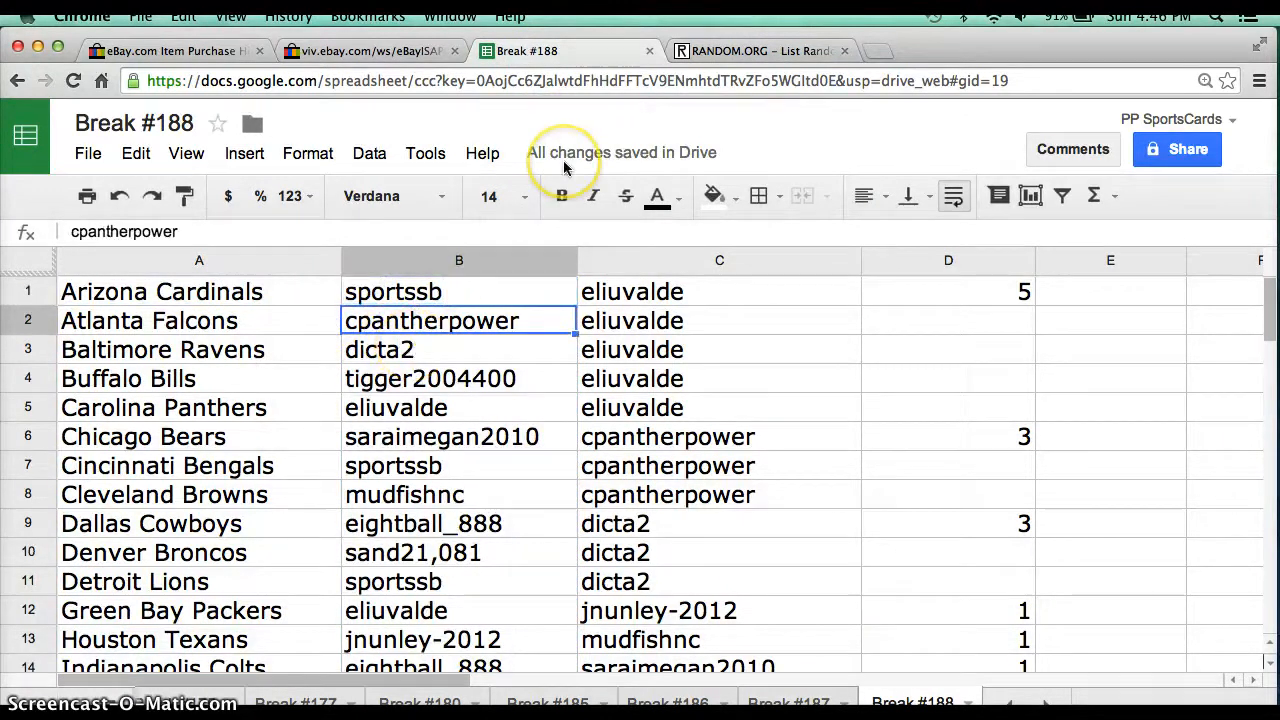
pyautogui.click(459, 349)
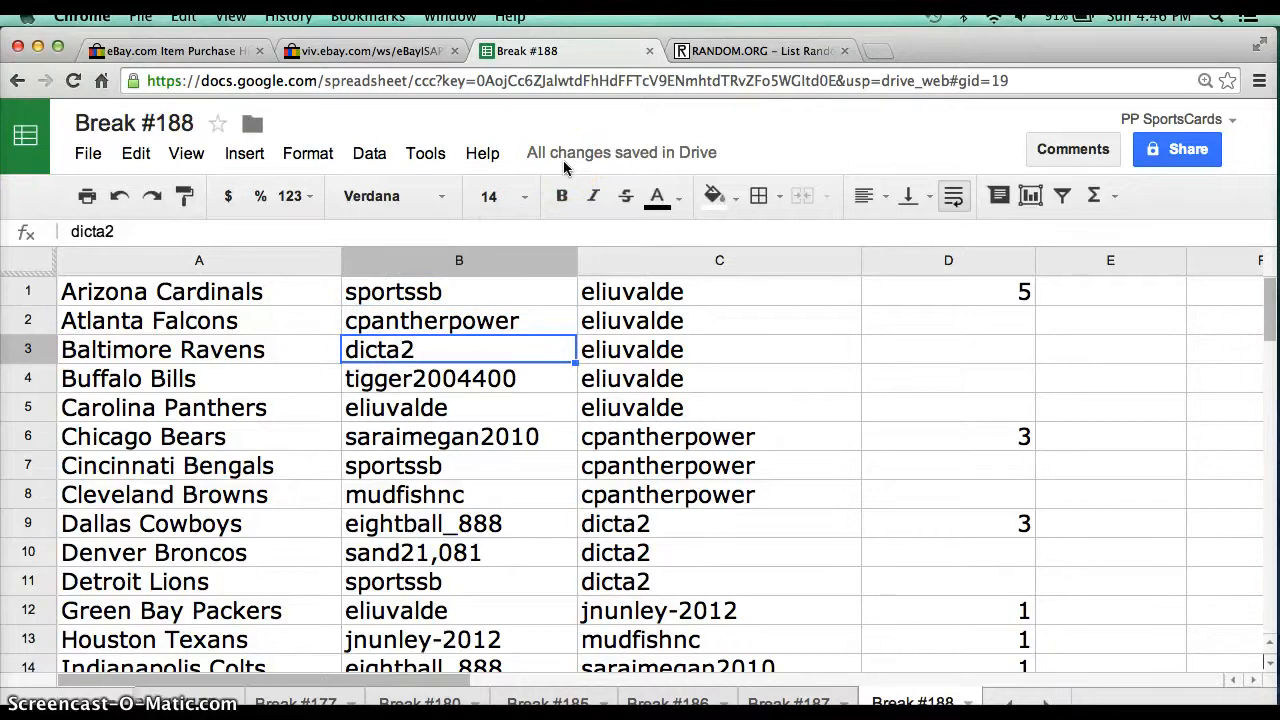
pyautogui.click(459, 407)
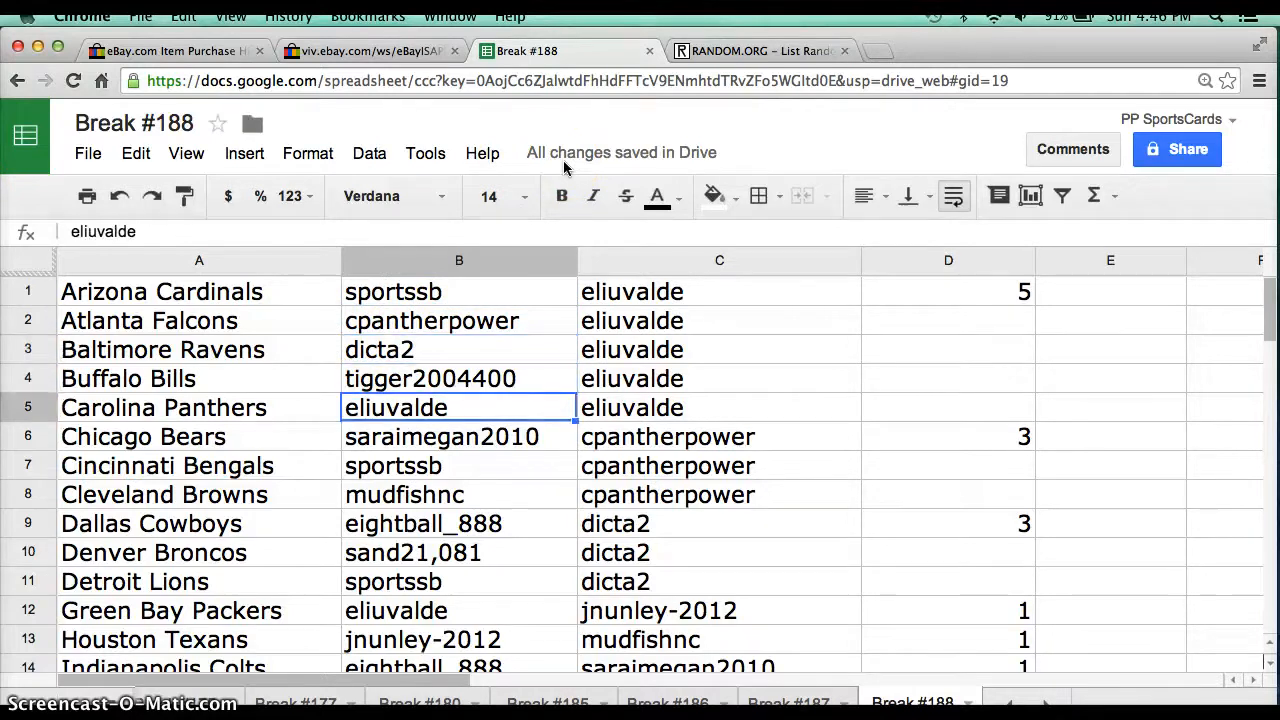
pyautogui.click(459, 465)
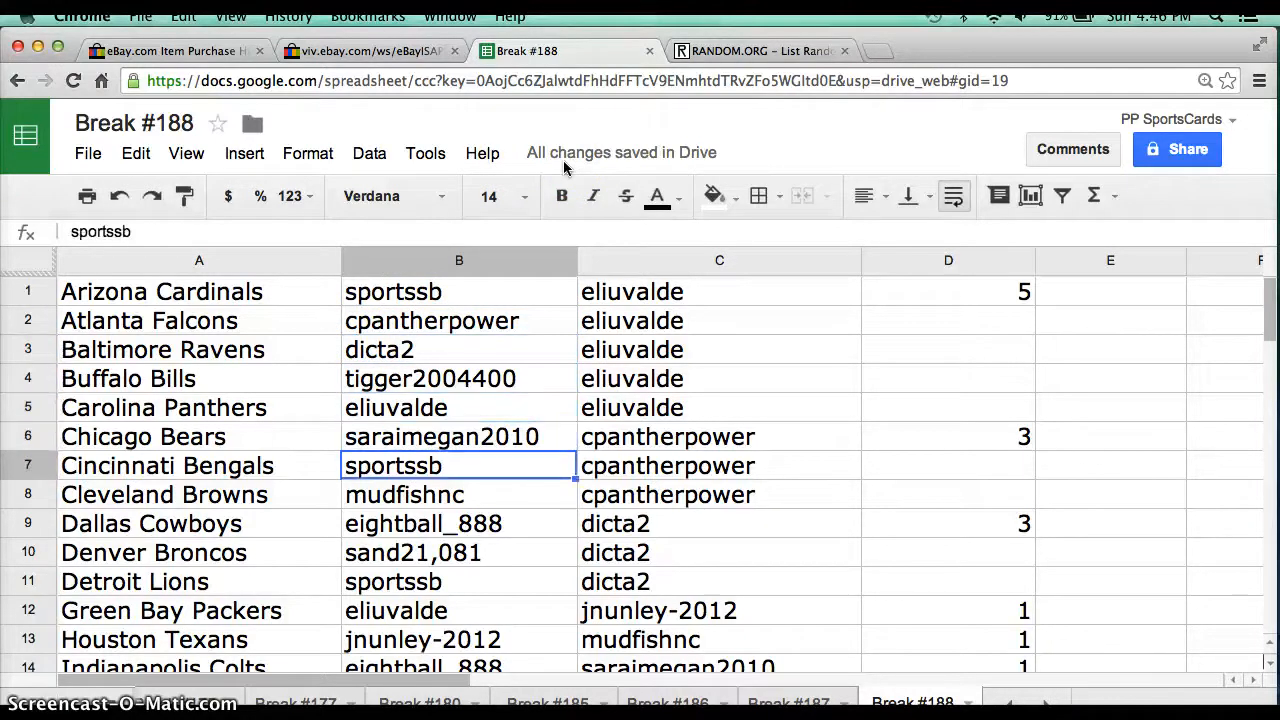
pyautogui.click(459, 494)
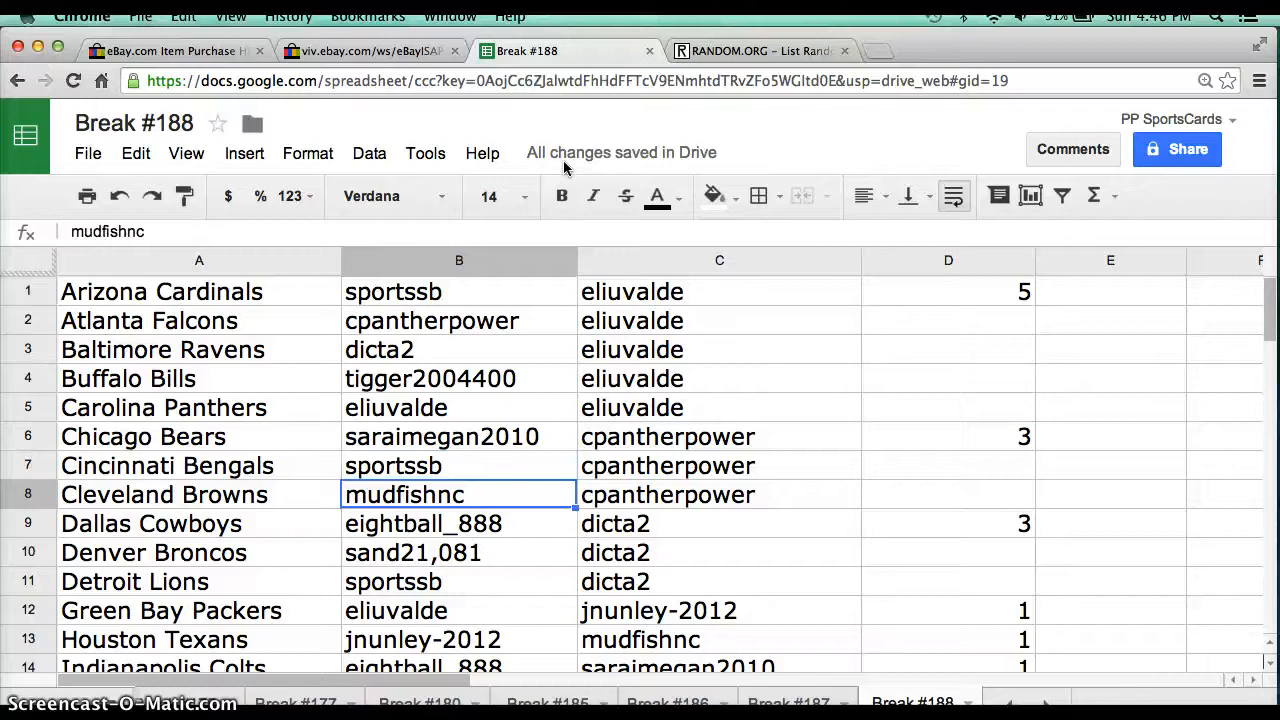
pyautogui.click(458, 552)
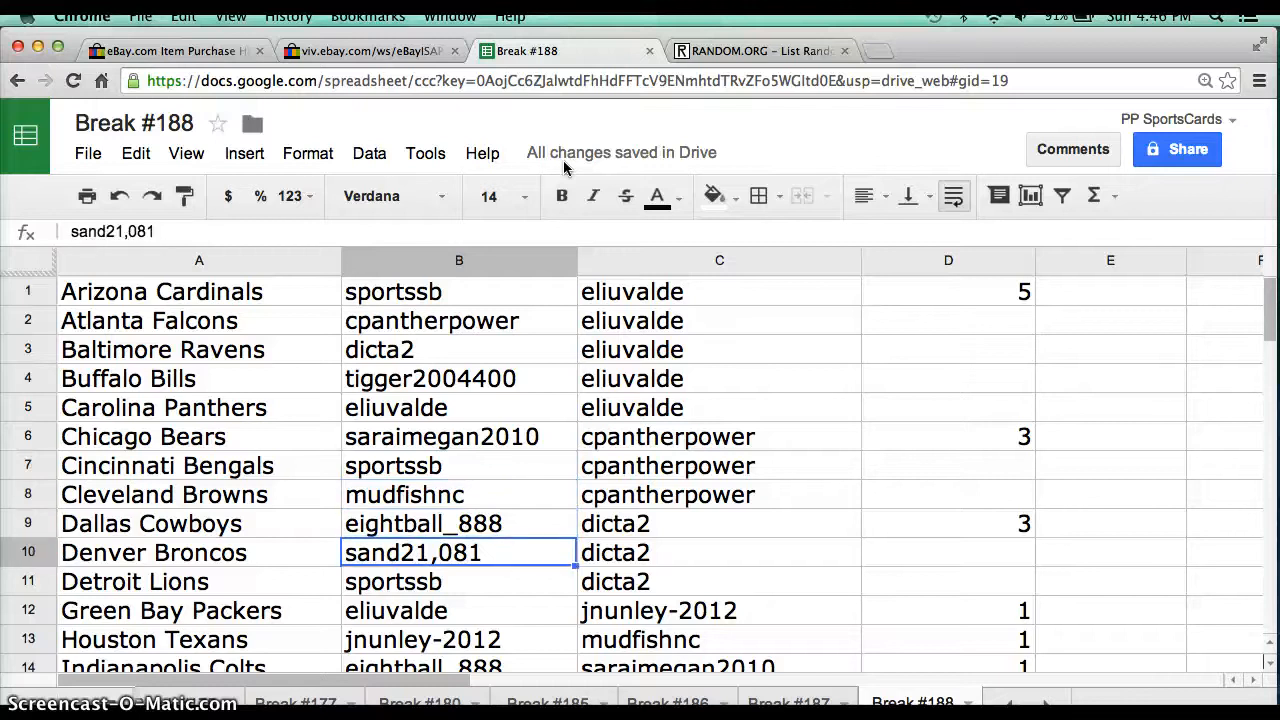
pyautogui.click(459, 581)
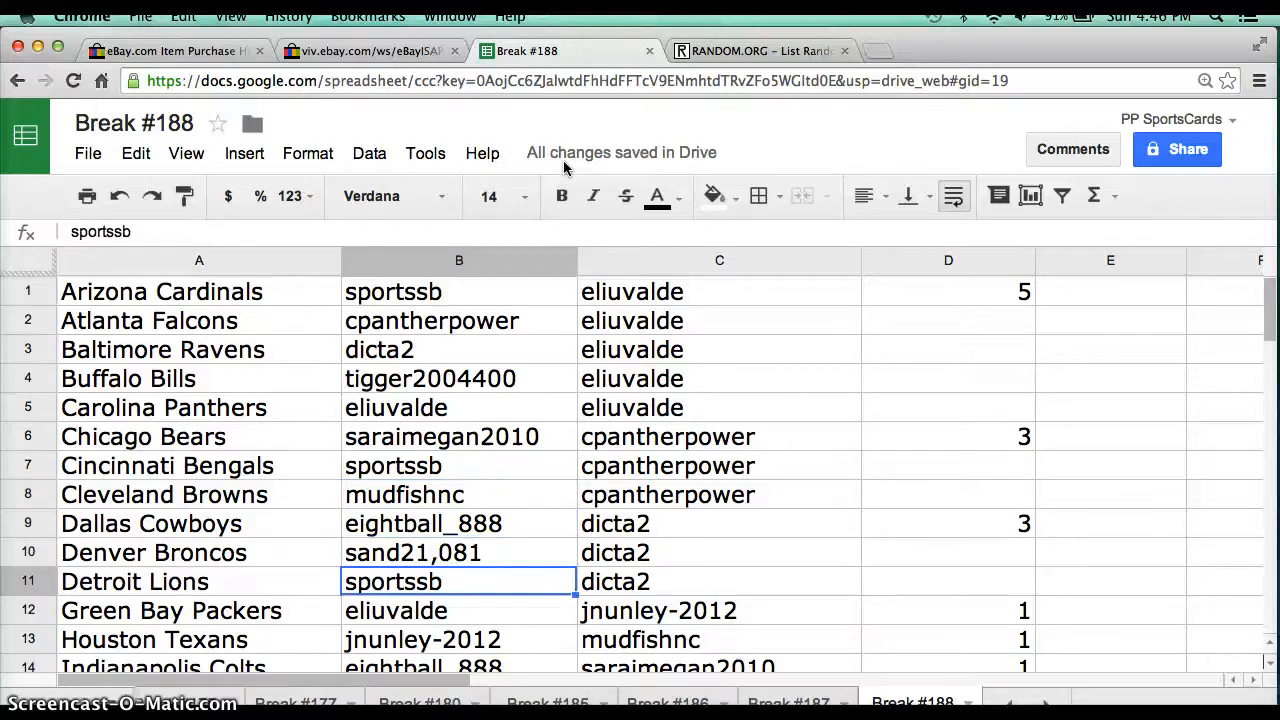
pyautogui.scroll(-3)
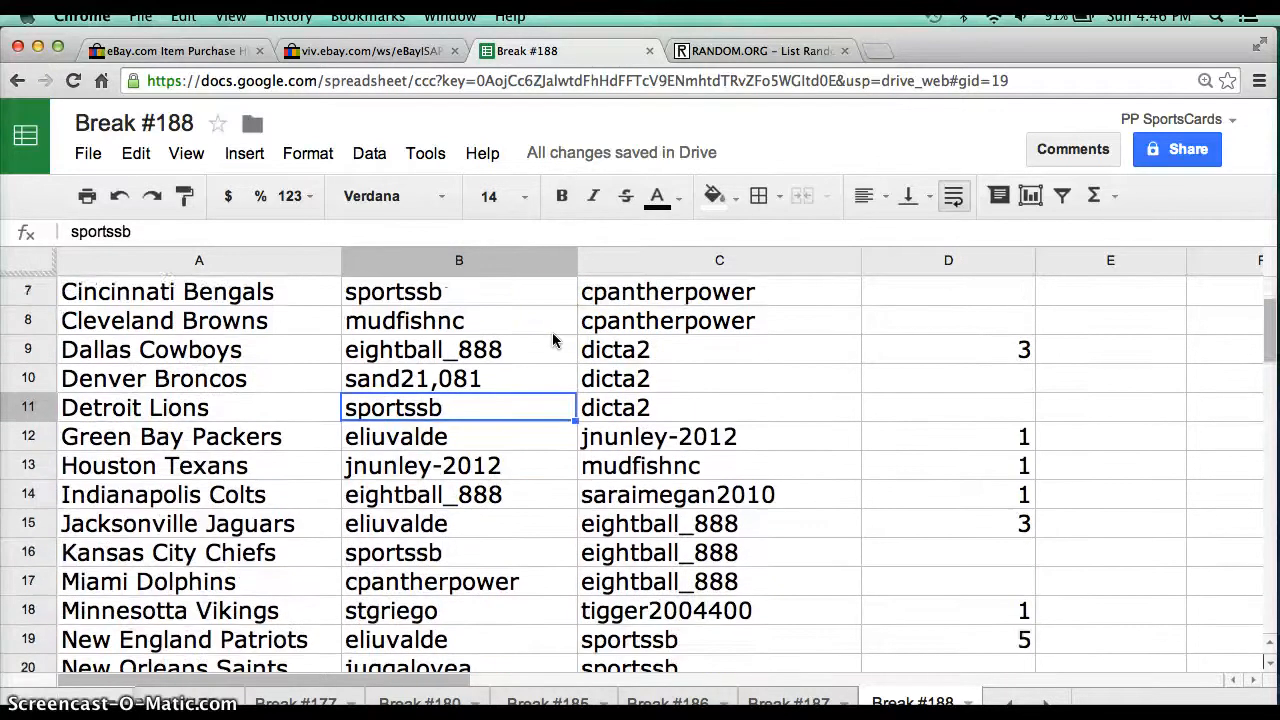
pyautogui.scroll(-3)
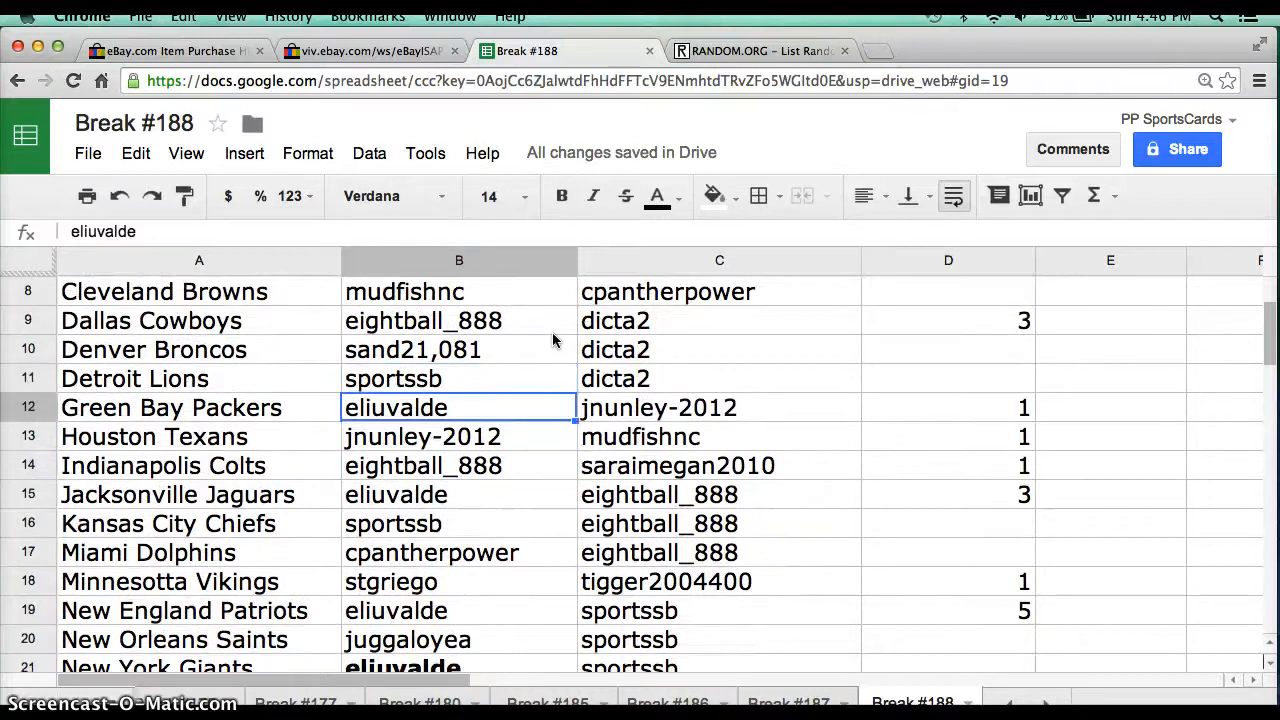
pyautogui.click(459, 465)
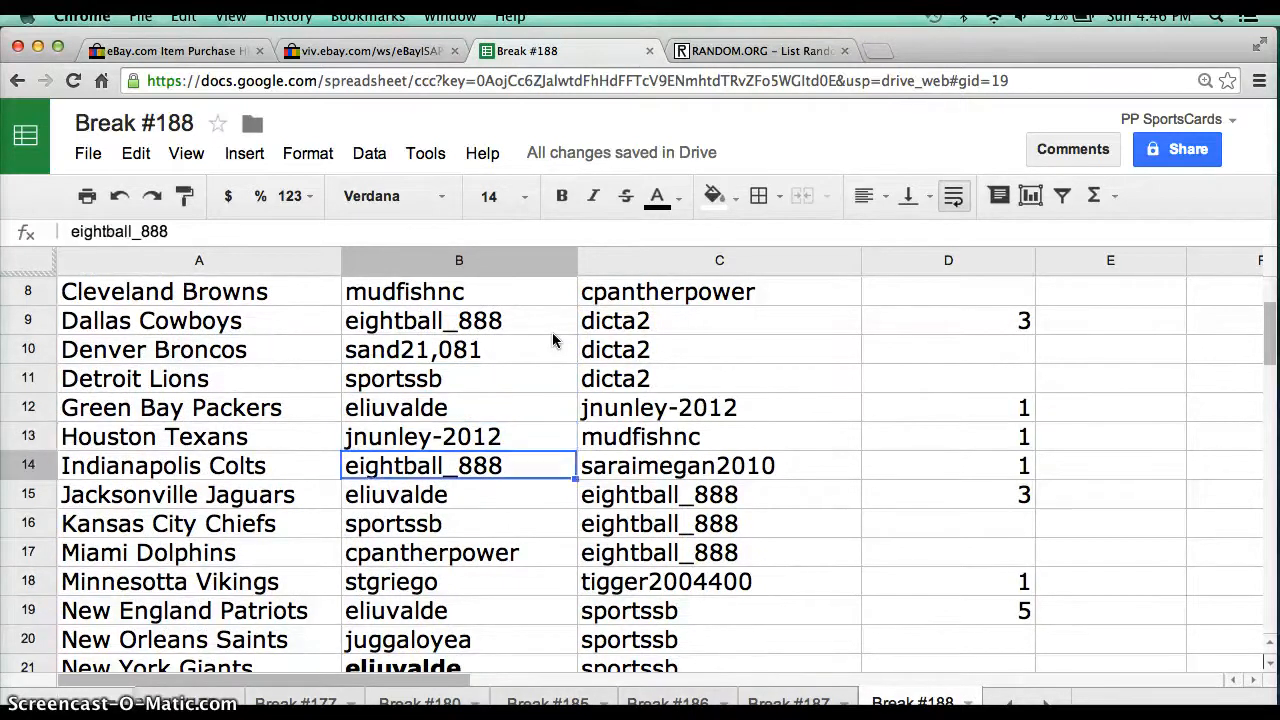
pyautogui.click(458, 523)
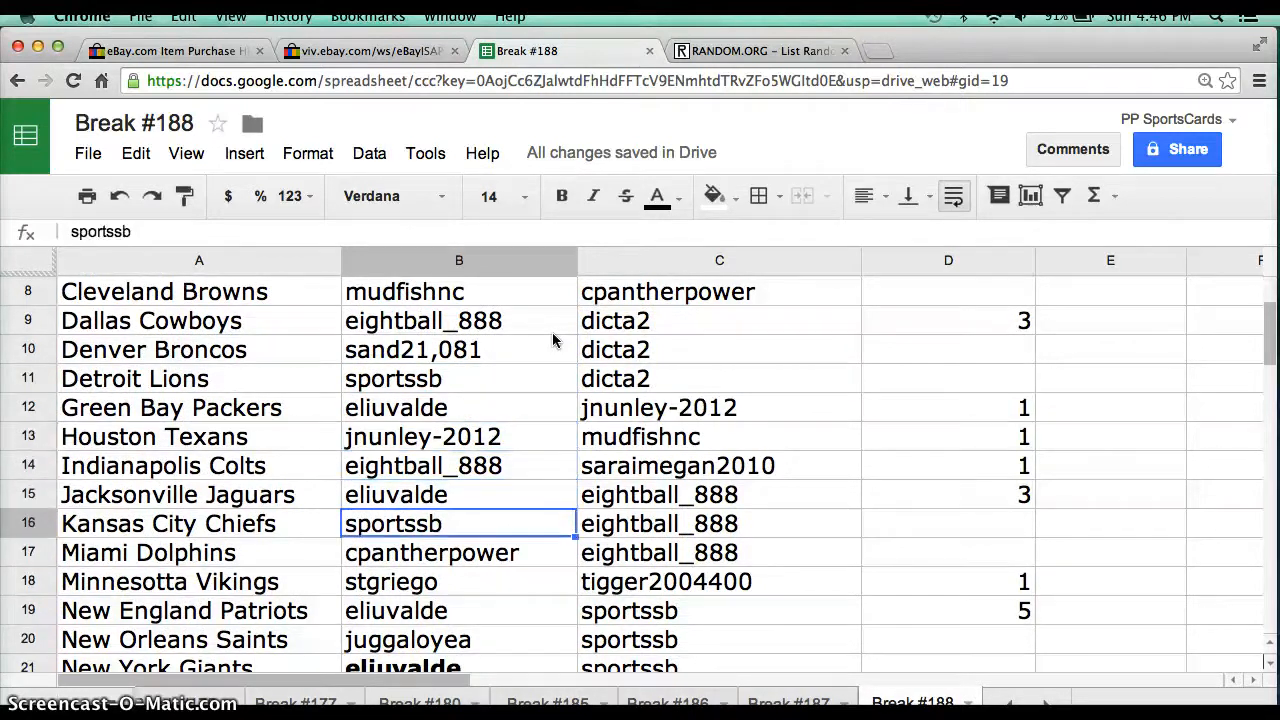
pyautogui.click(459, 552)
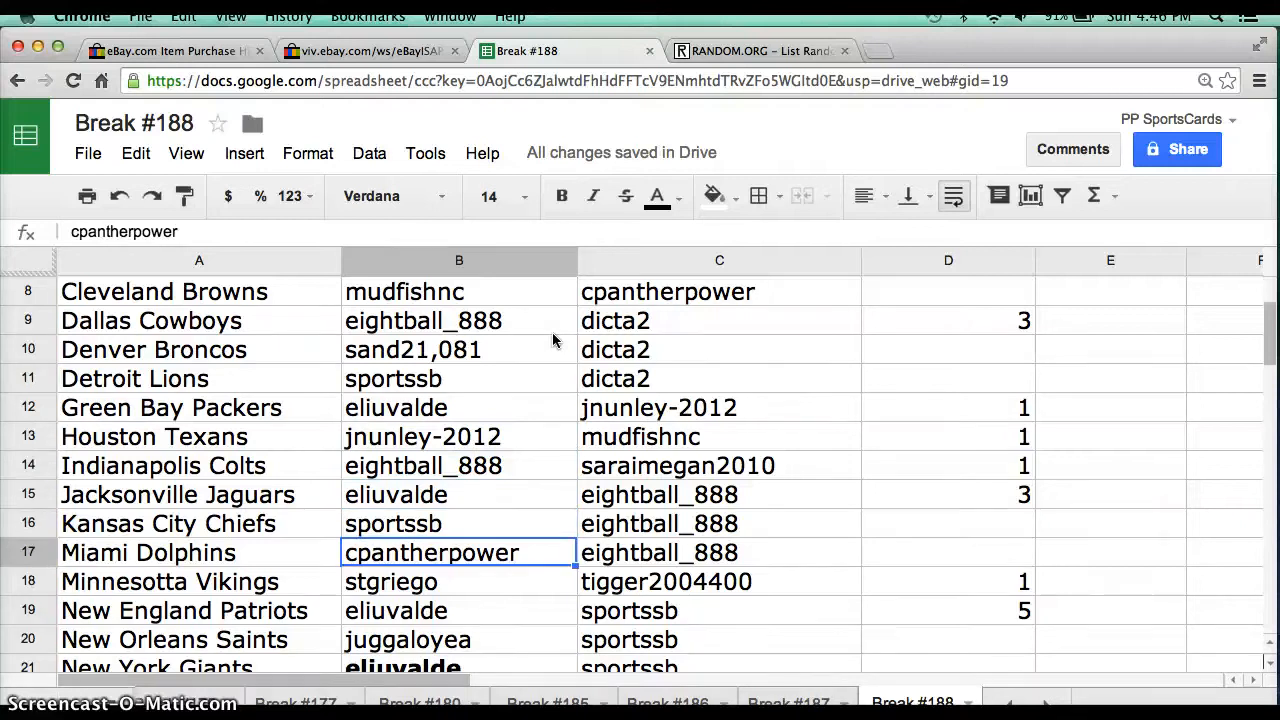
pyautogui.scroll(-3)
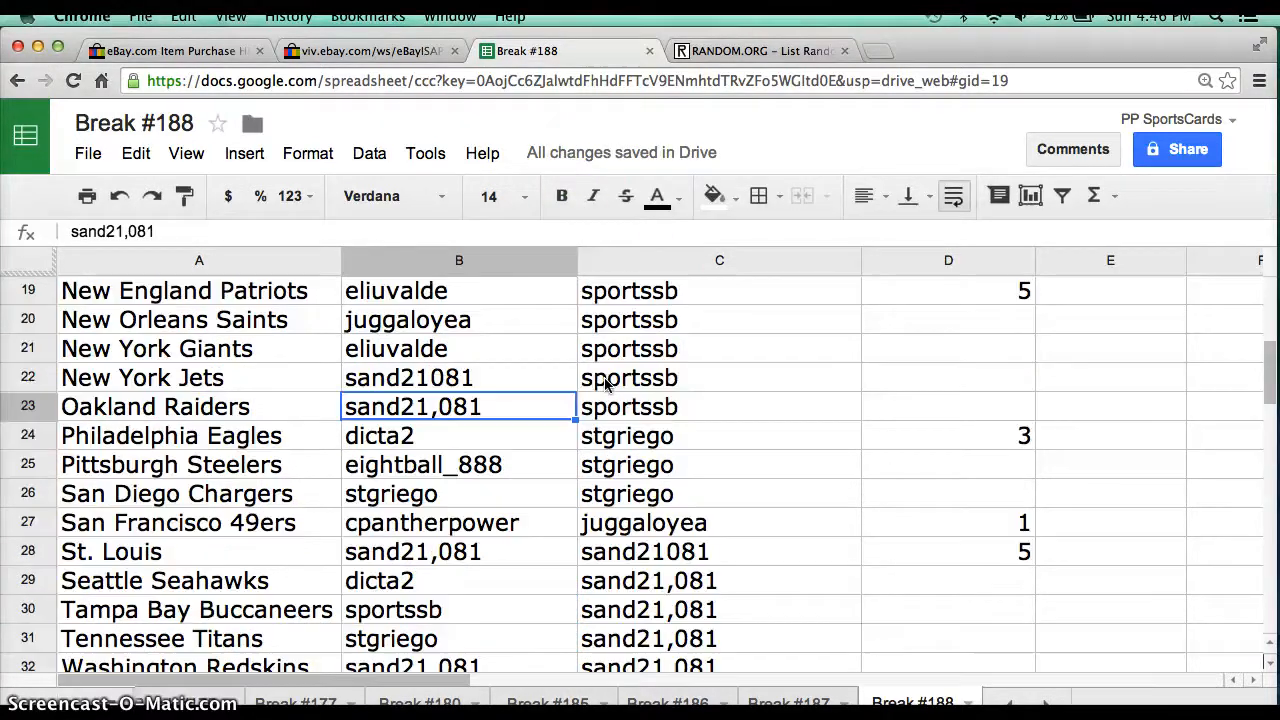
pyautogui.scroll(-3)
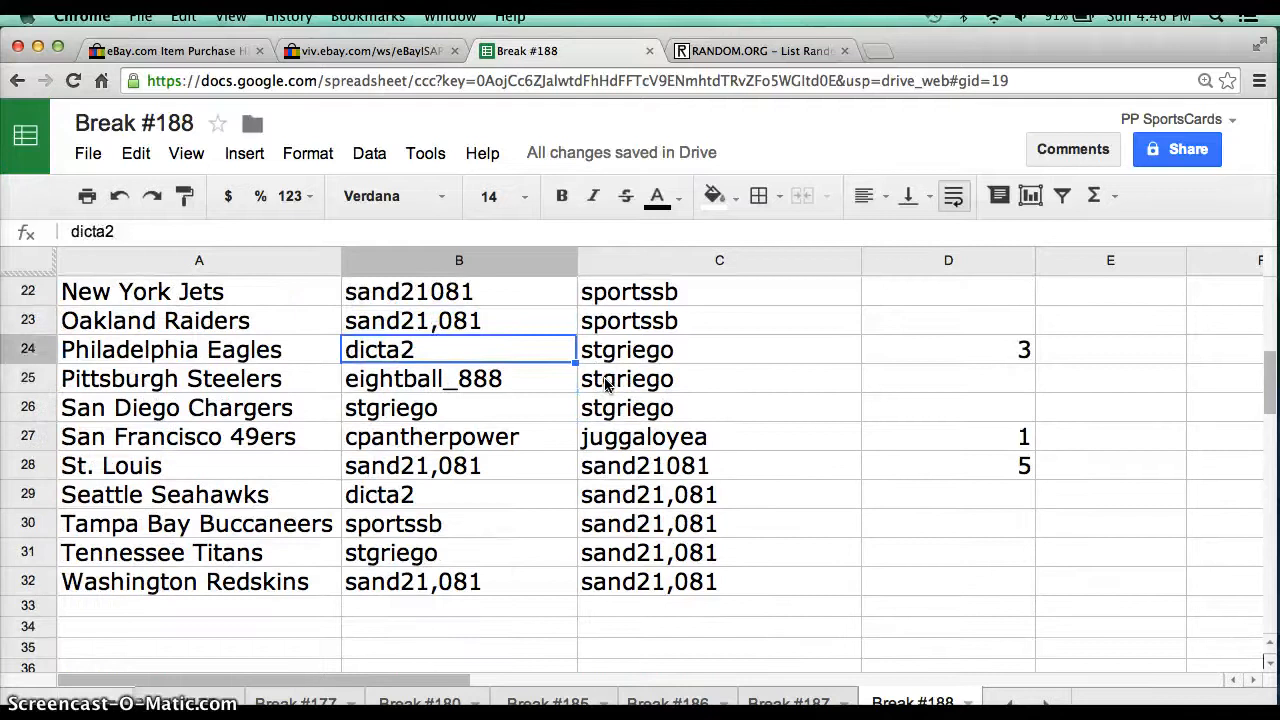
pyautogui.click(459, 407)
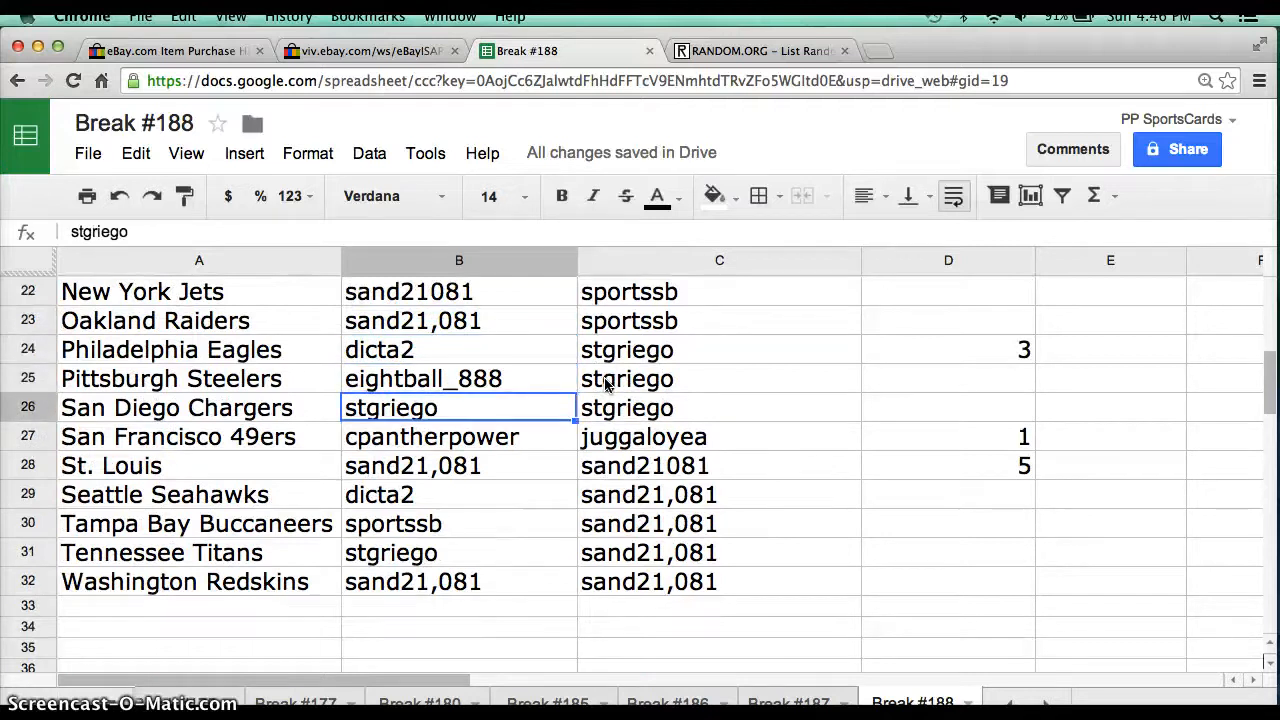
pyautogui.click(459, 436)
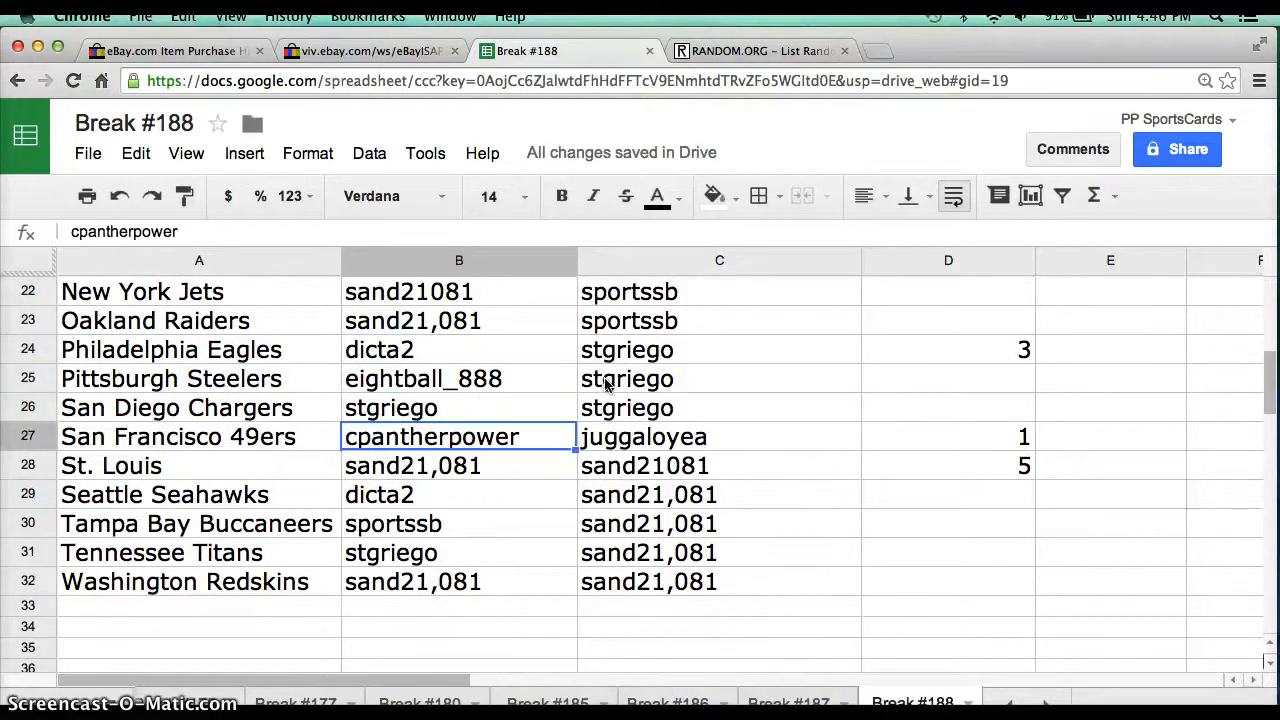
pyautogui.click(459, 494)
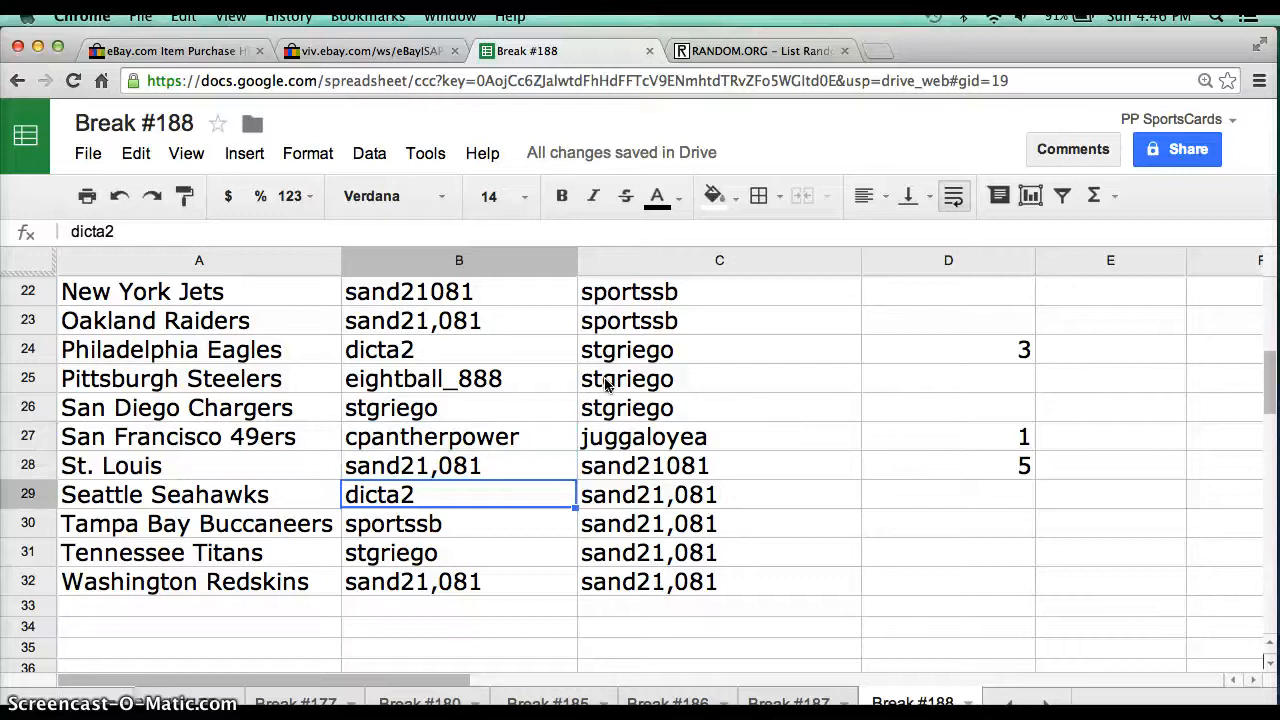
pyautogui.click(459, 523)
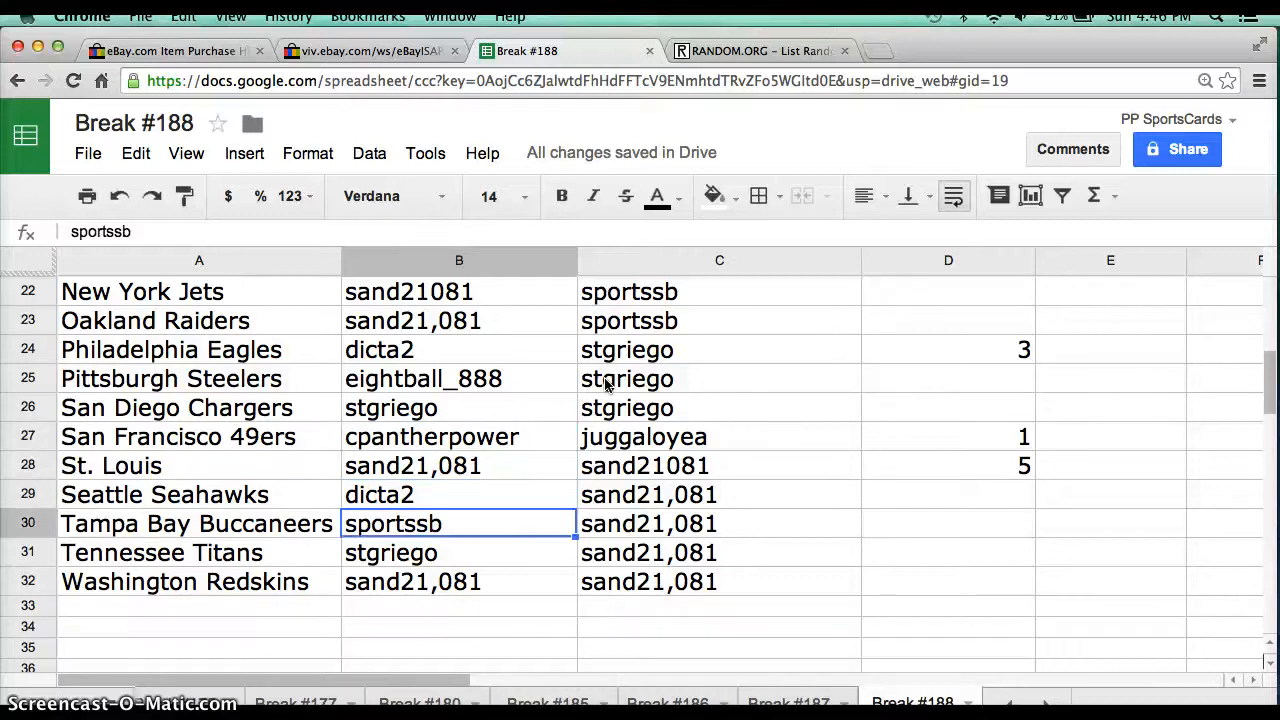
pyautogui.click(459, 581)
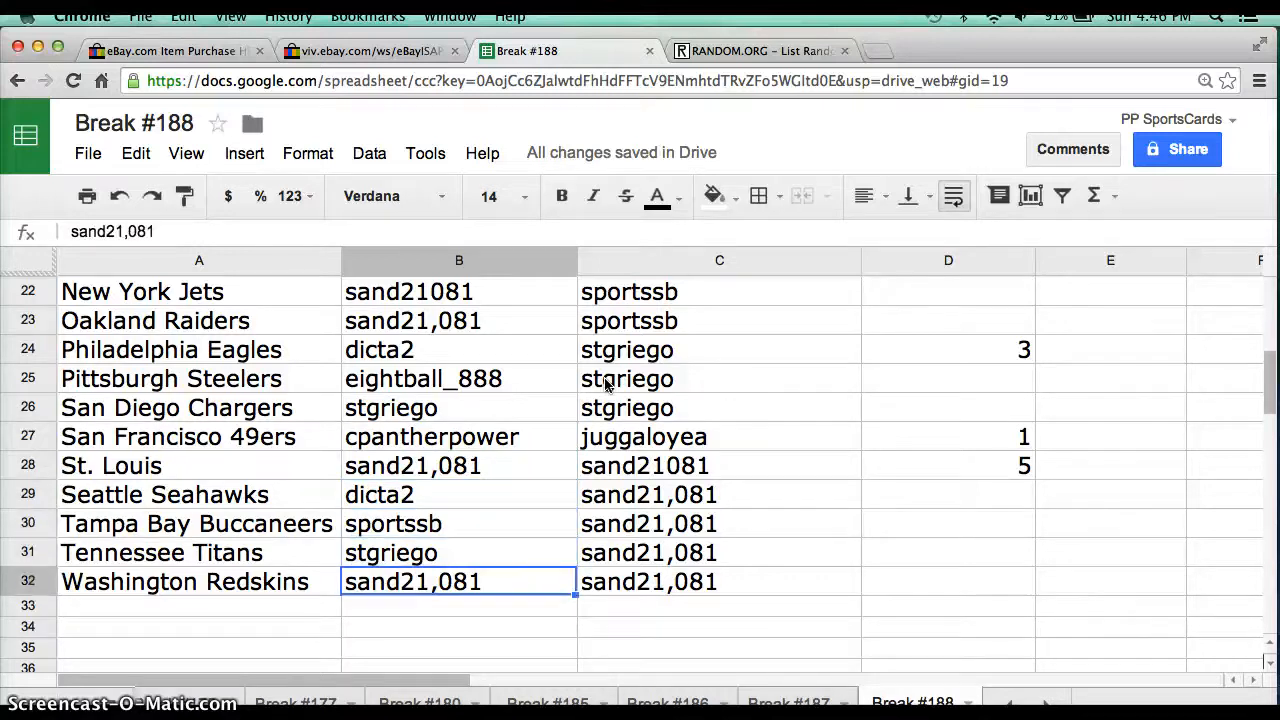